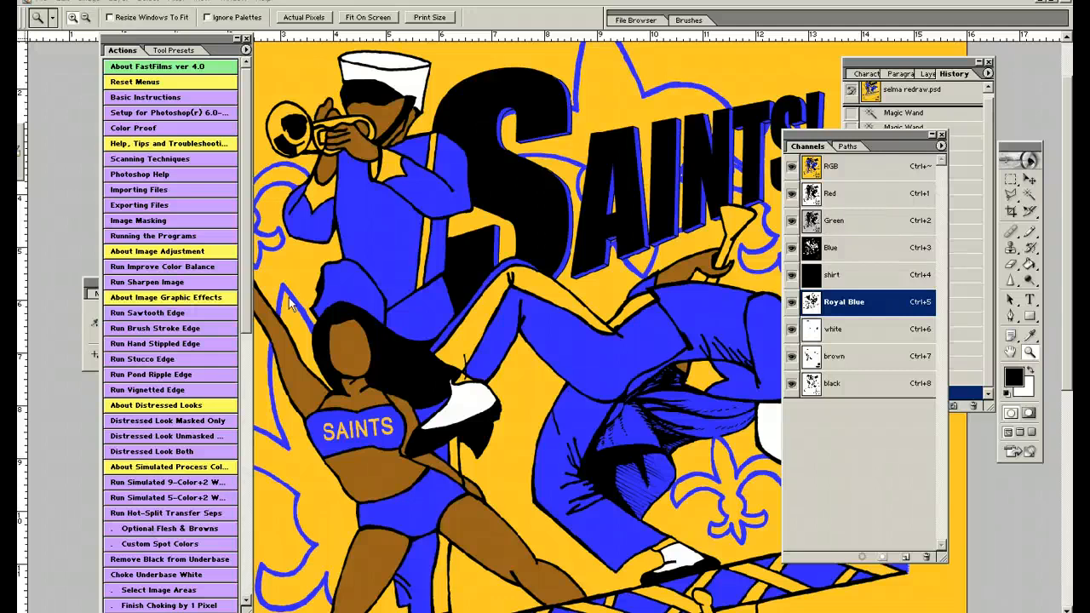
{"action": "mouse_move", "coordinate": [549, 220]}
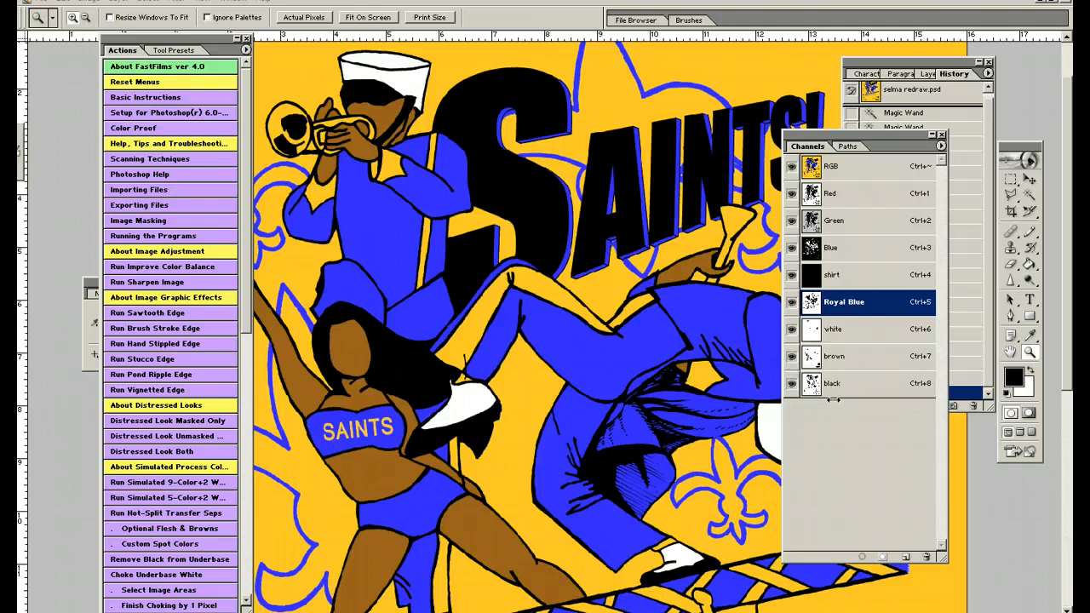
{"action": "mouse_move", "coordinate": [843, 426]}
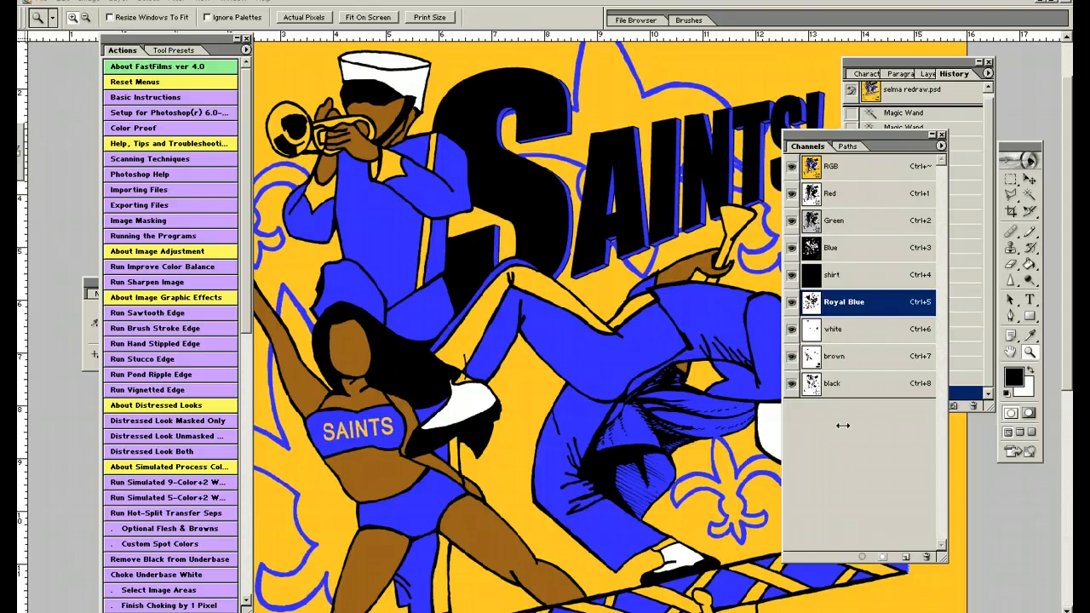
{"action": "mouse_move", "coordinate": [490, 92]}
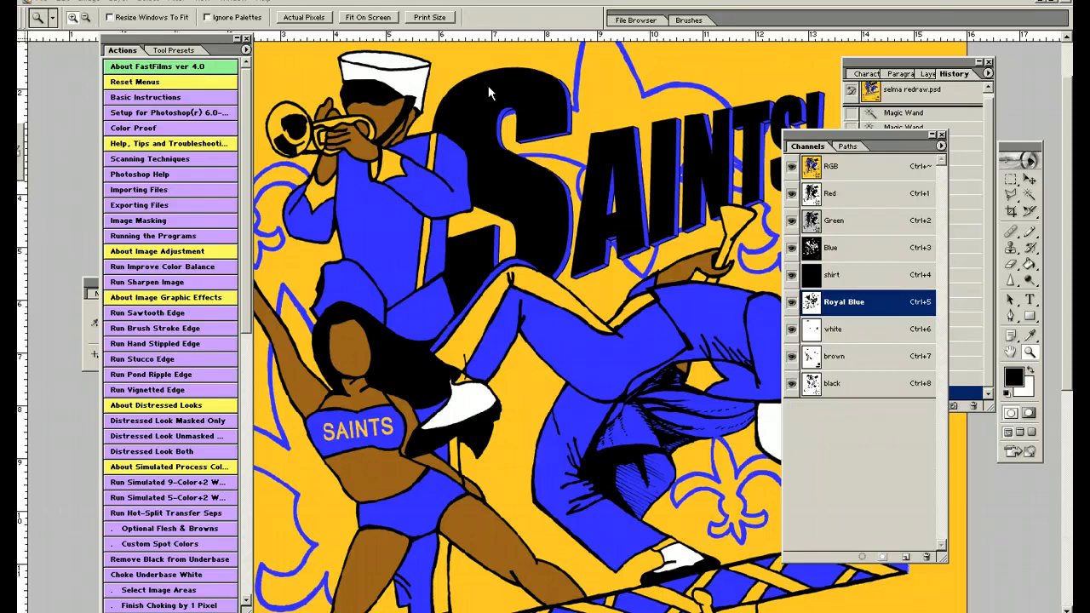
{"action": "mouse_move", "coordinate": [567, 234]}
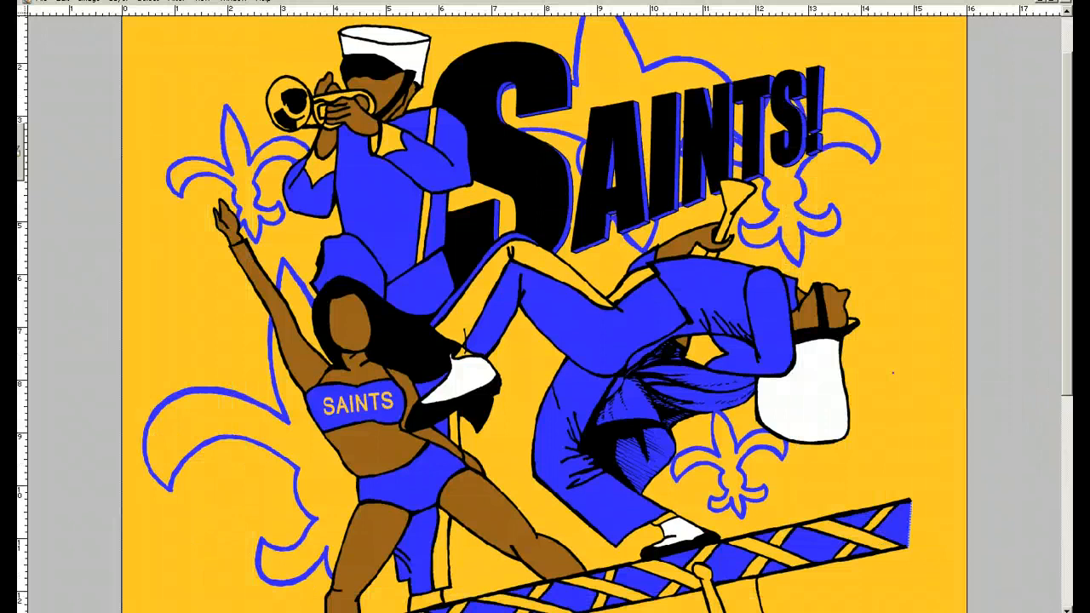
Close the Actions palette from the Window menu, revealing the Navigator/Info palette
{"action": "scroll", "scroll_direction": "down", "scroll_amount": 3}
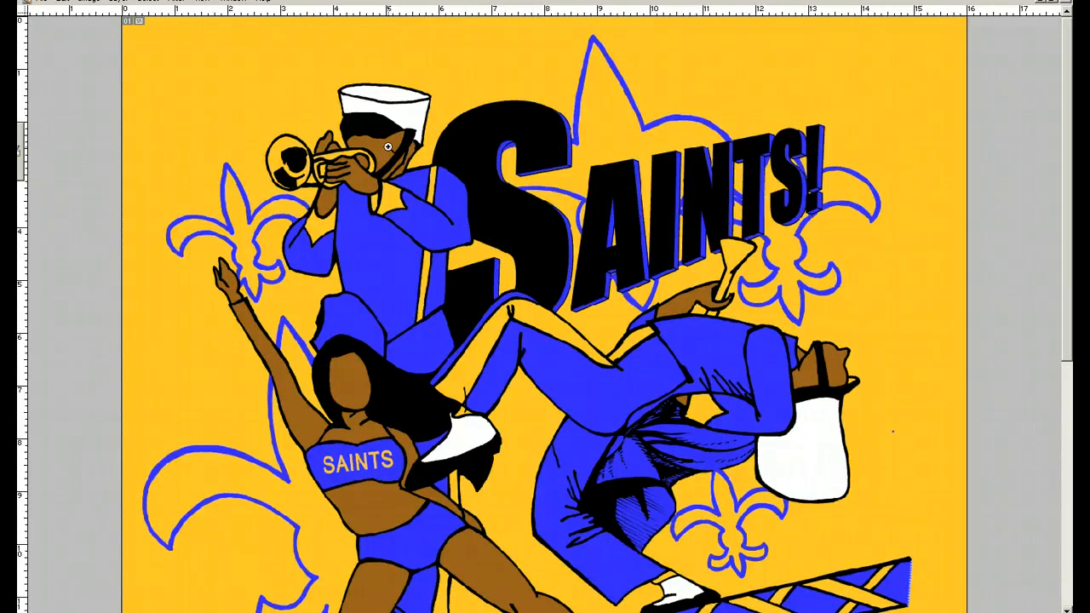
{"action": "mouse_move", "coordinate": [397, 124]}
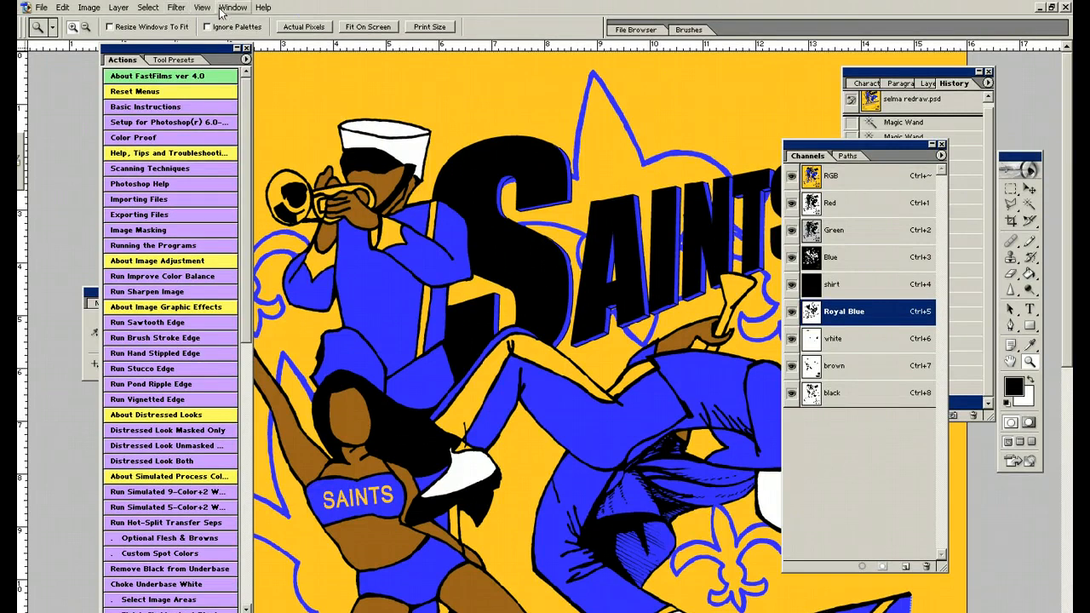
{"action": "left_click", "coordinate": [232, 7]}
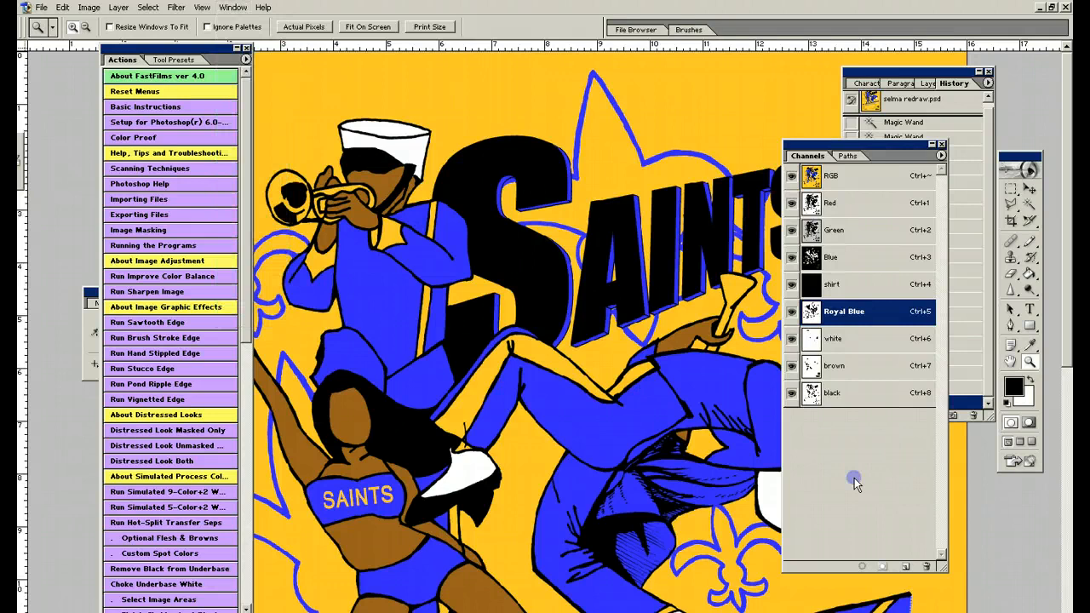
{"action": "mouse_move", "coordinate": [447, 60]}
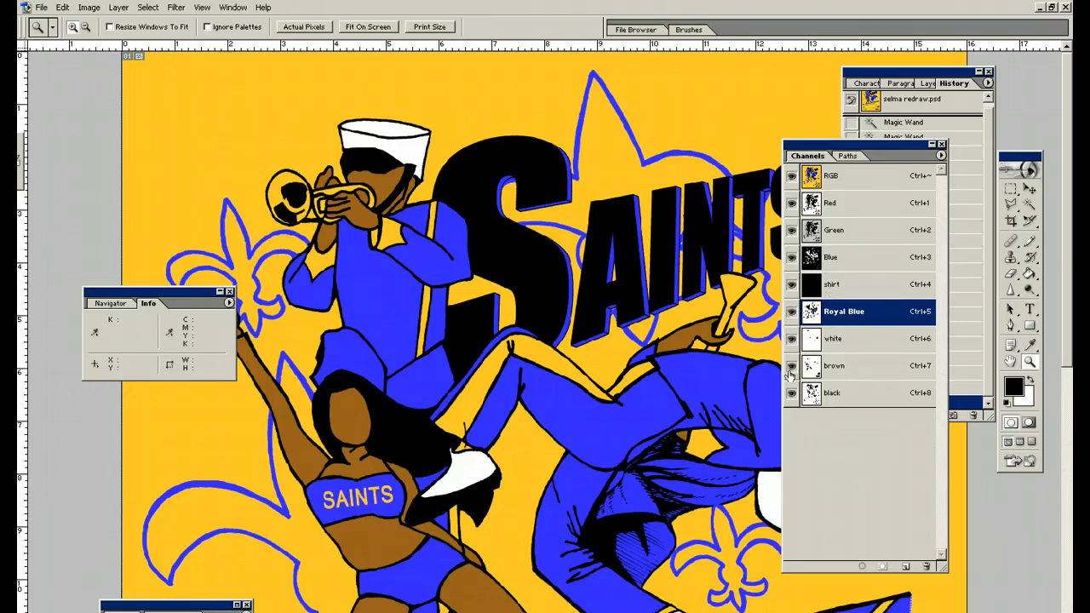
Turn off visibility for the RGB composite and shirt channels in the Channels palette
{"action": "left_click", "coordinate": [791, 365]}
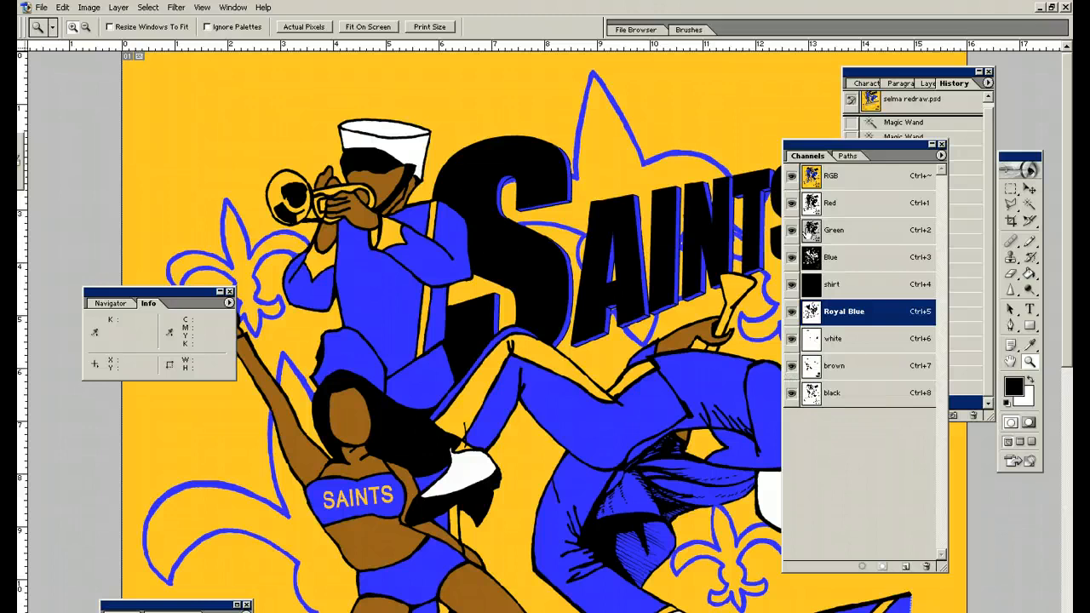
{"action": "left_click", "coordinate": [792, 176]}
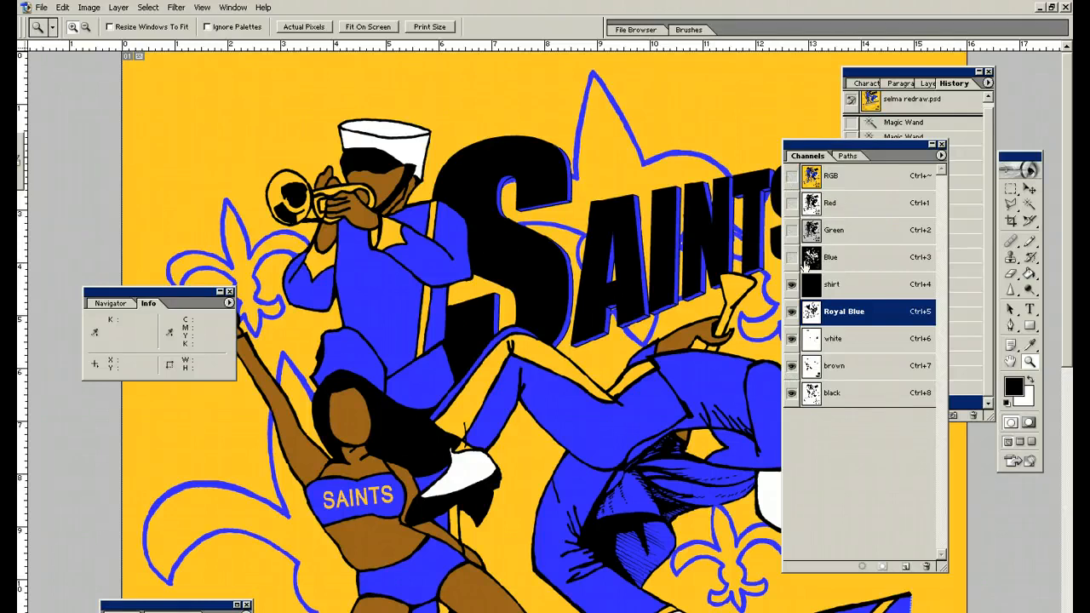
{"action": "left_click", "coordinate": [792, 284]}
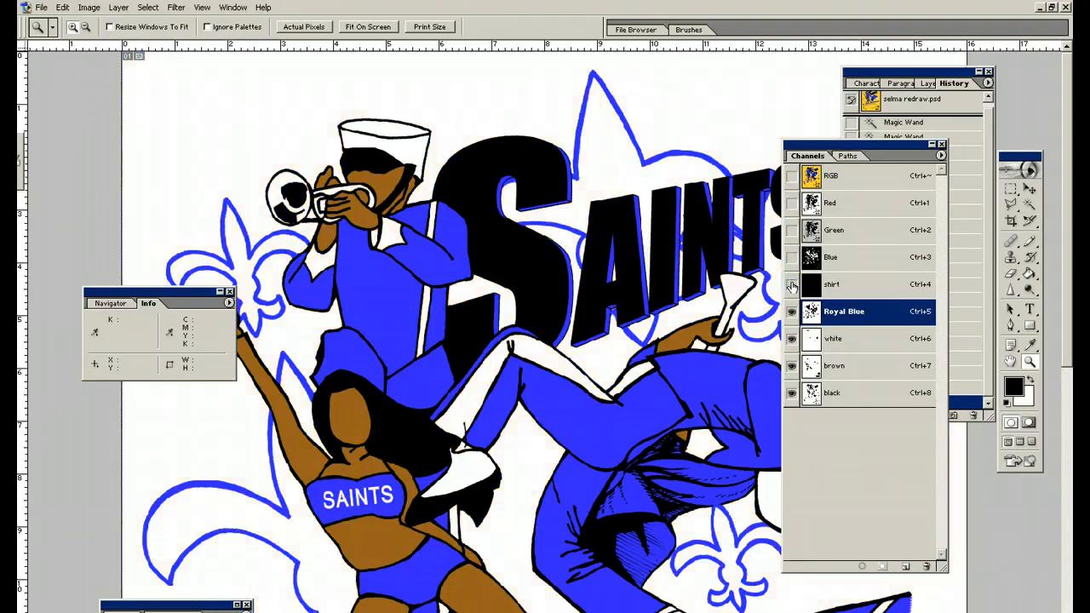
{"action": "left_click", "coordinate": [791, 283]}
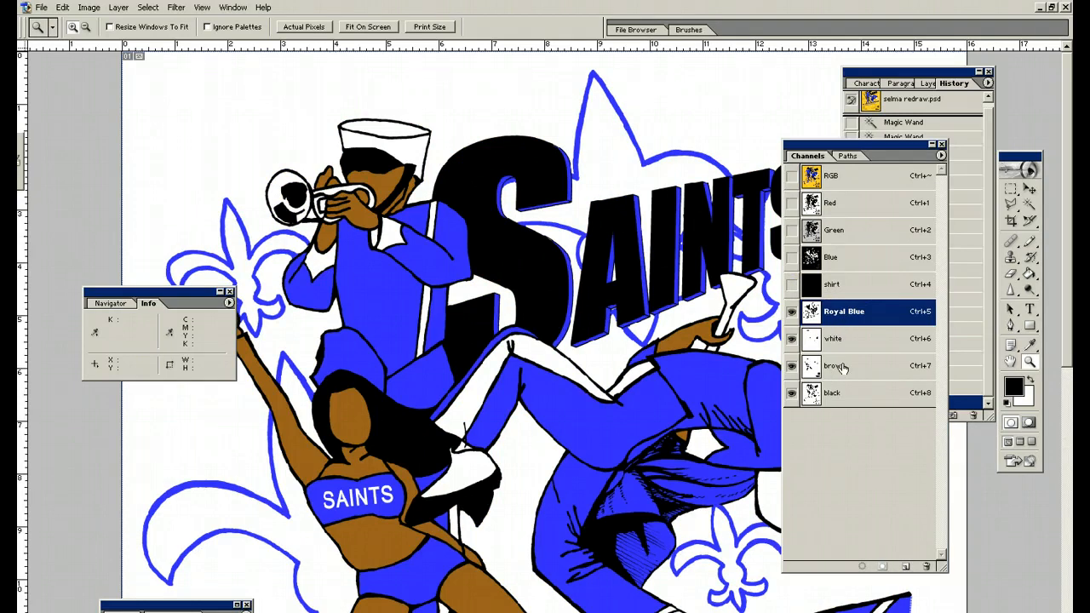
{"action": "mouse_move", "coordinate": [828, 449]}
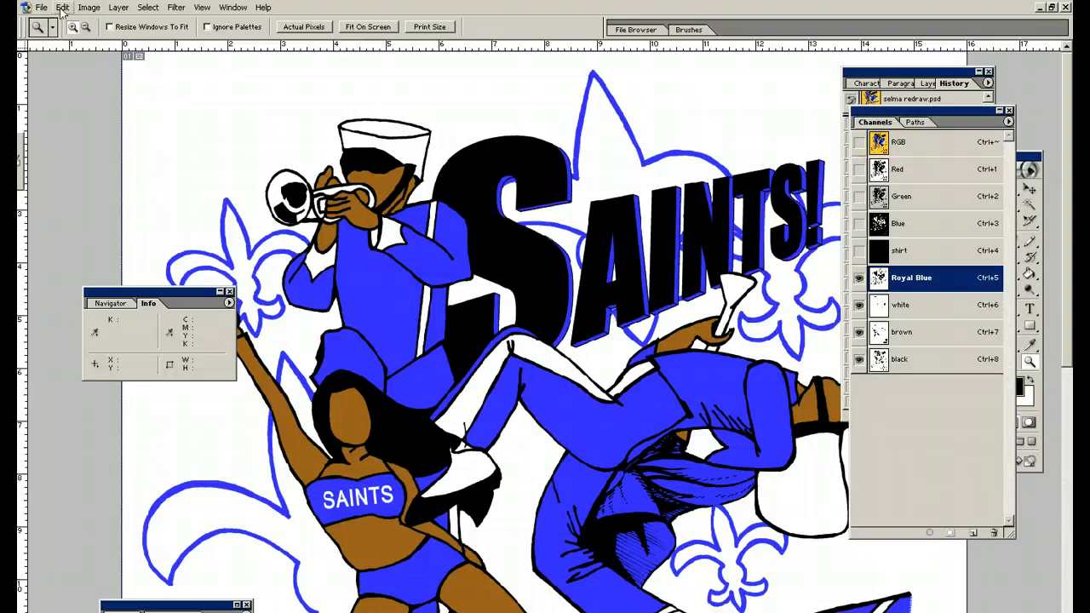
Bring up File > Print with Preview for the Saints artwork
{"action": "left_click", "coordinate": [41, 7]}
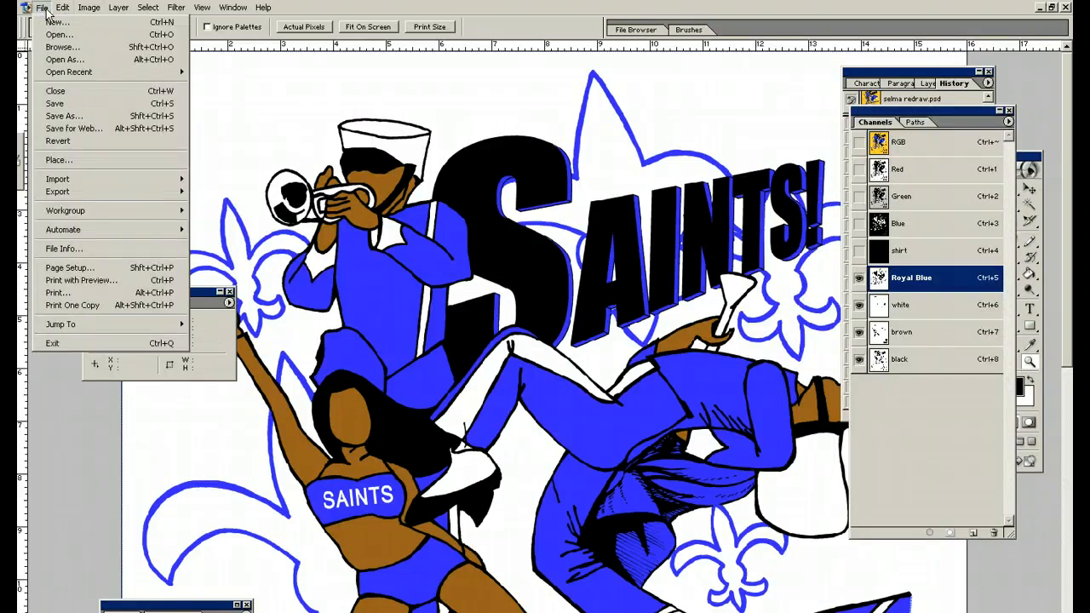
{"action": "mouse_move", "coordinate": [81, 280]}
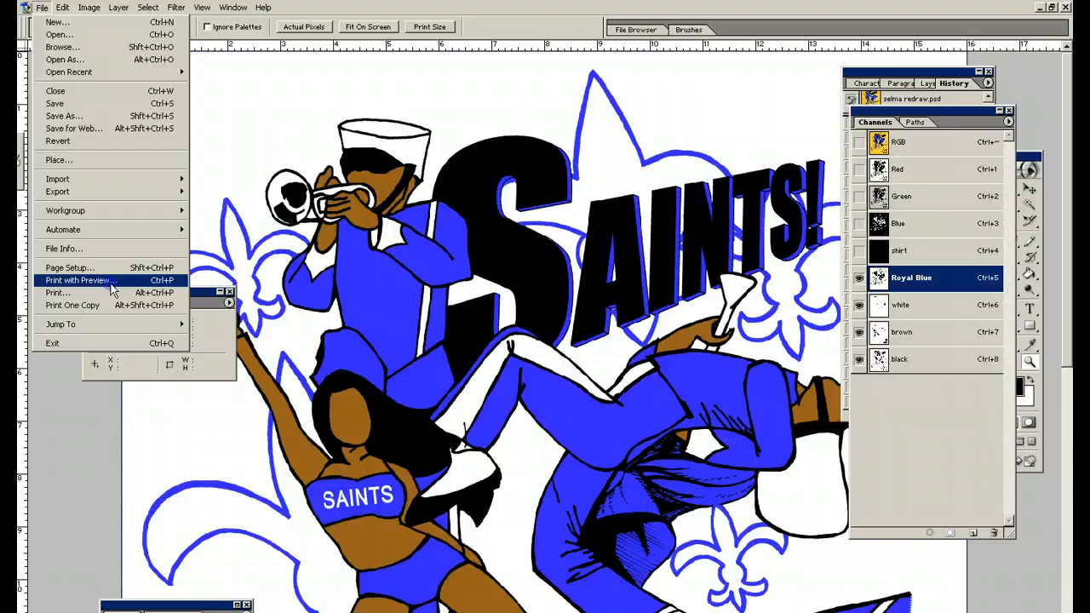
{"action": "left_click", "coordinate": [77, 280]}
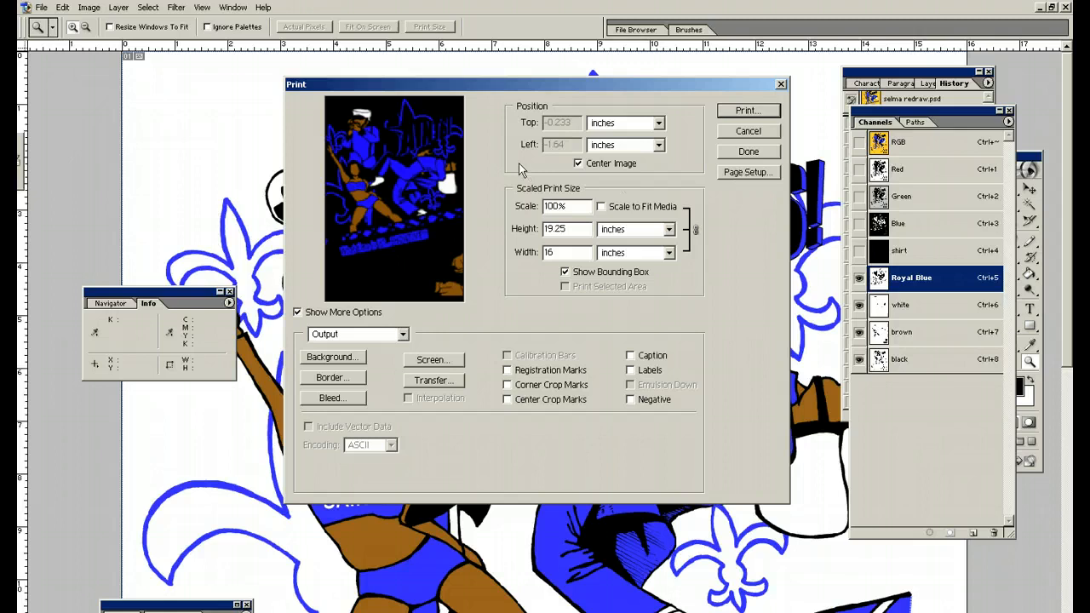
{"action": "mouse_move", "coordinate": [598, 146]}
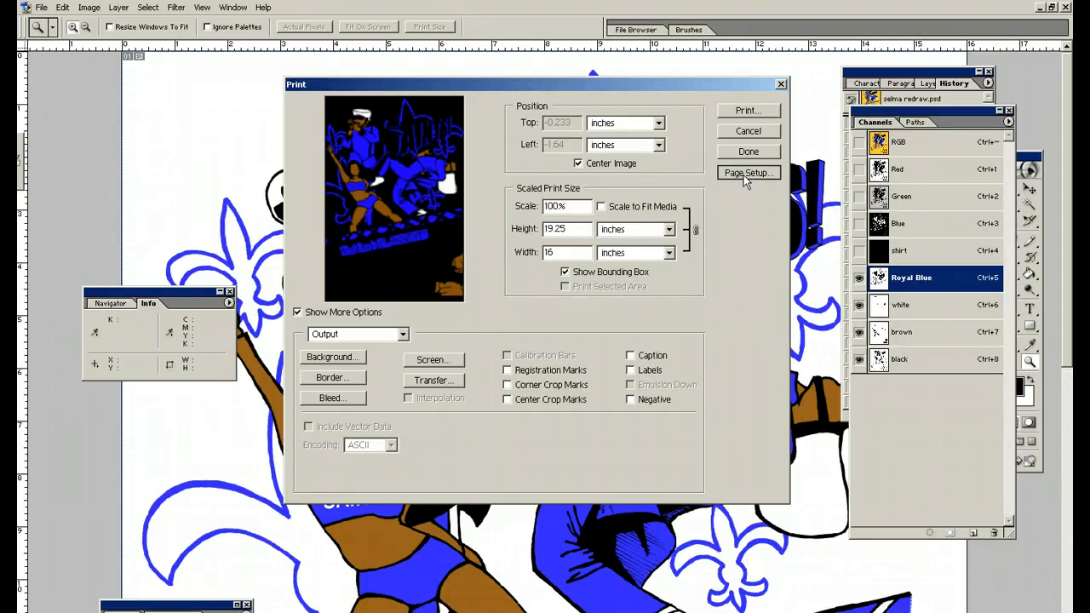
Set the Page Setup paper size to Tabloid and confirm
{"action": "left_click", "coordinate": [748, 172]}
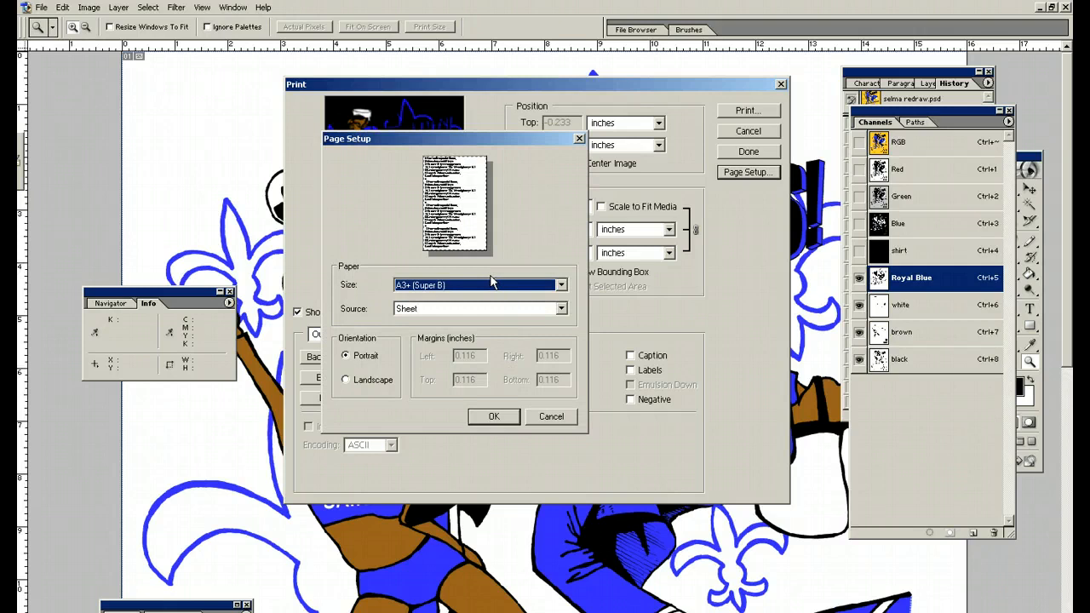
{"action": "mouse_move", "coordinate": [496, 301]}
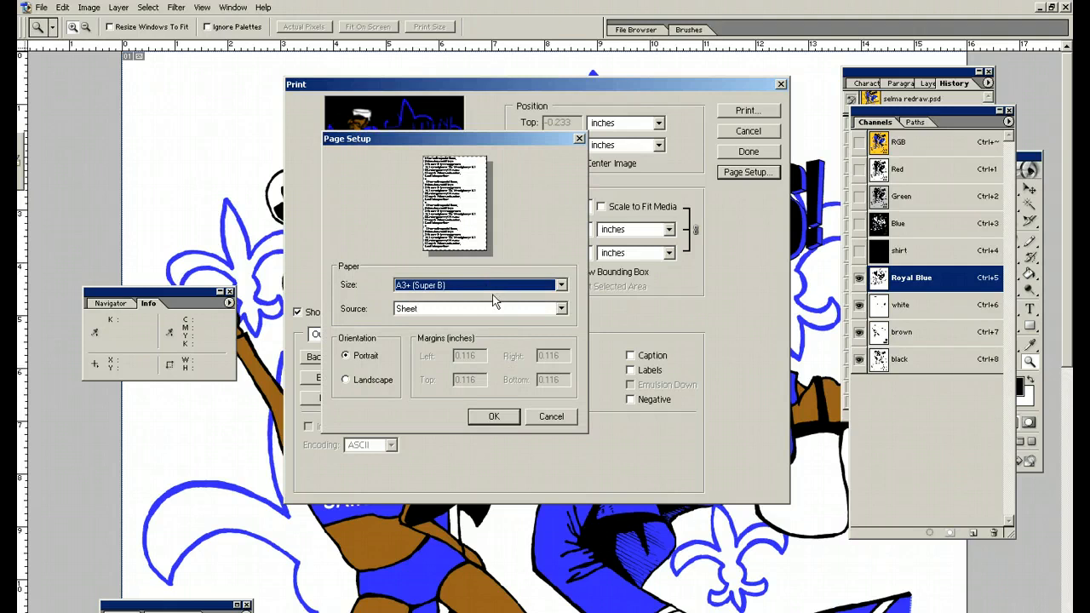
{"action": "mouse_move", "coordinate": [566, 425]}
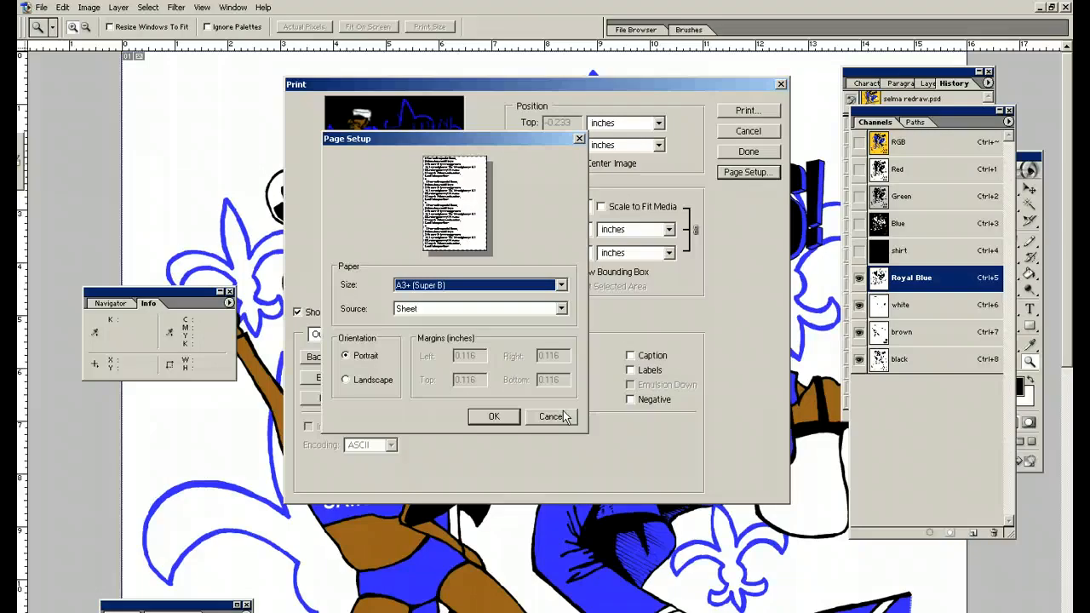
{"action": "mouse_move", "coordinate": [465, 288]}
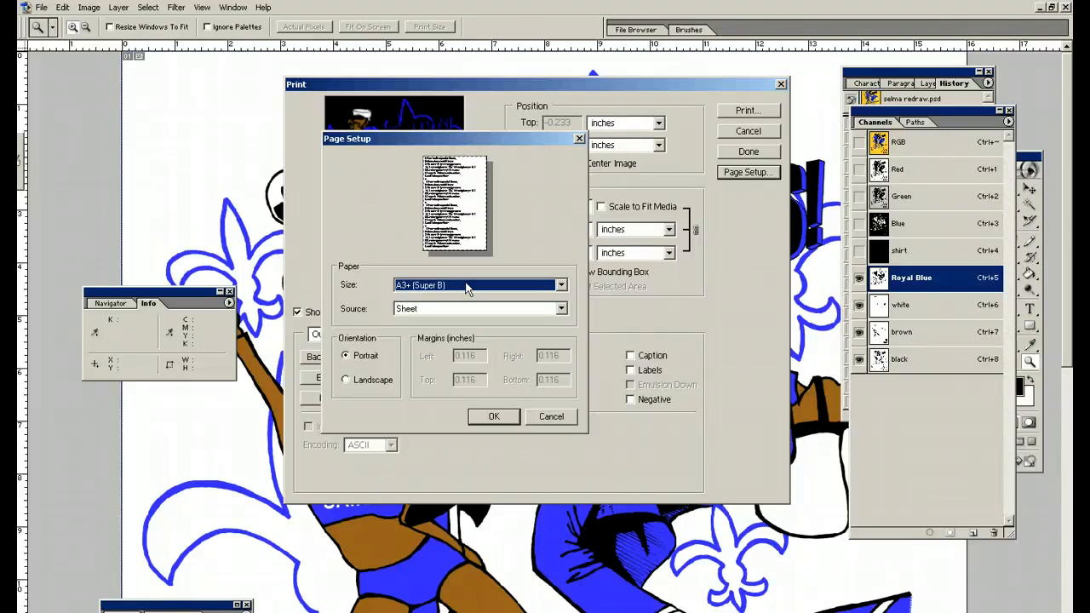
{"action": "left_click", "coordinate": [560, 284]}
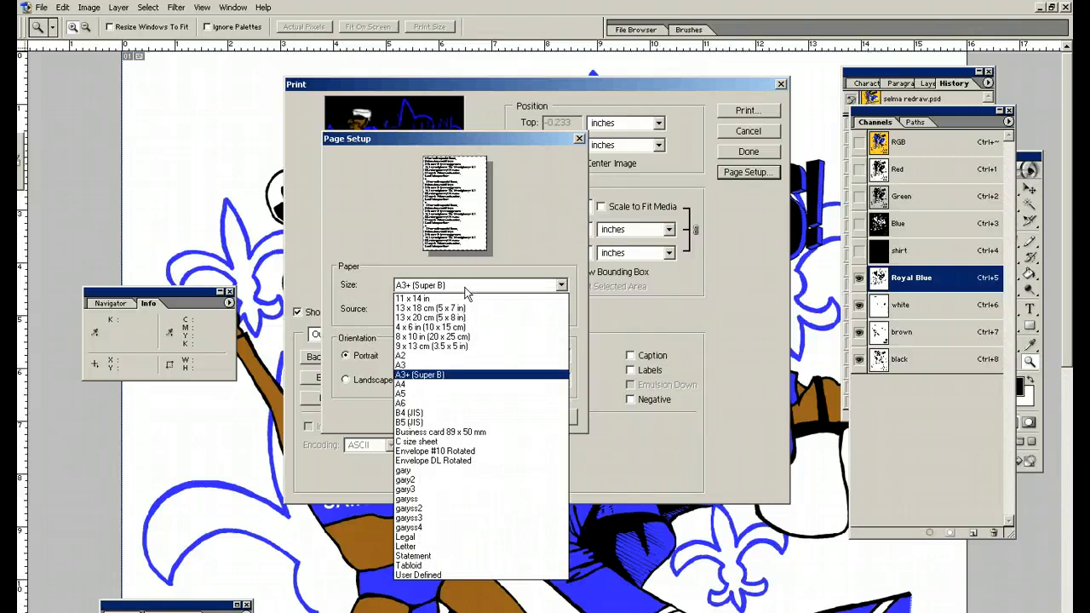
{"action": "mouse_move", "coordinate": [412, 298]}
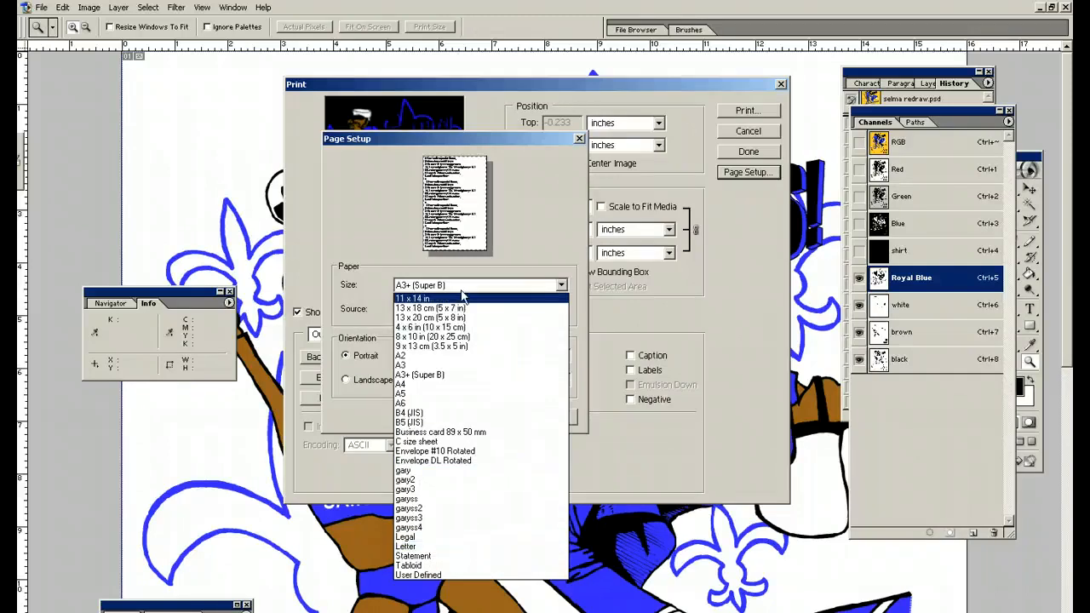
{"action": "mouse_move", "coordinate": [417, 375]}
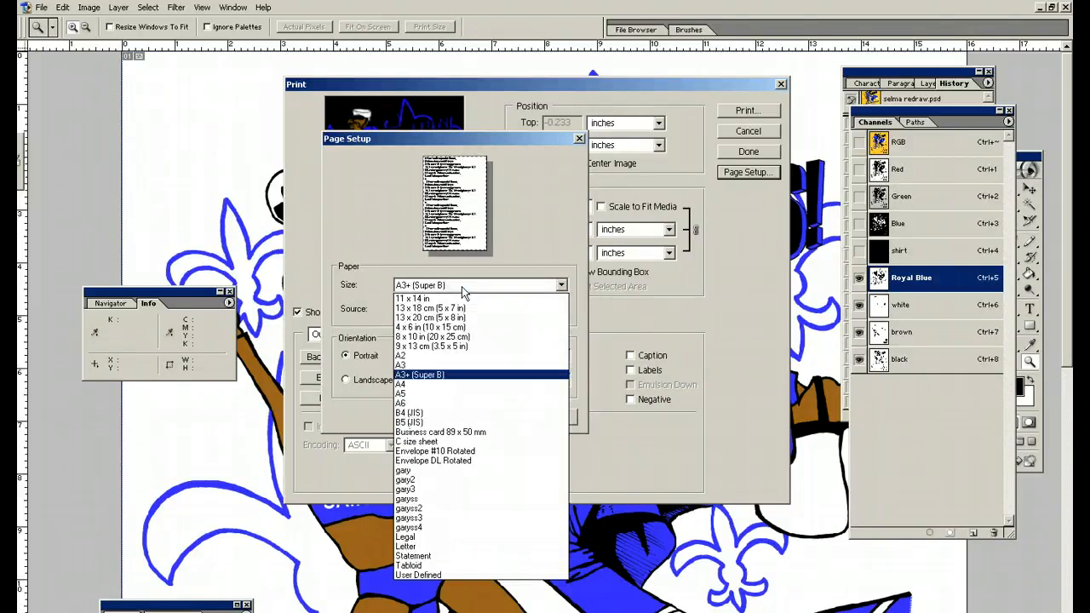
{"action": "mouse_move", "coordinate": [471, 555]}
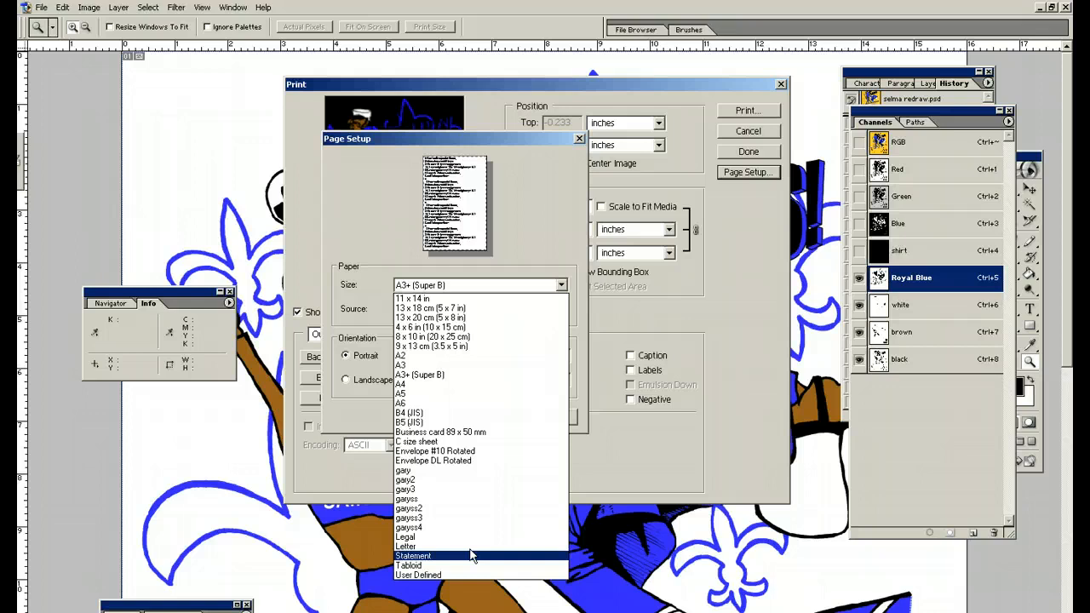
{"action": "left_click", "coordinate": [408, 566]}
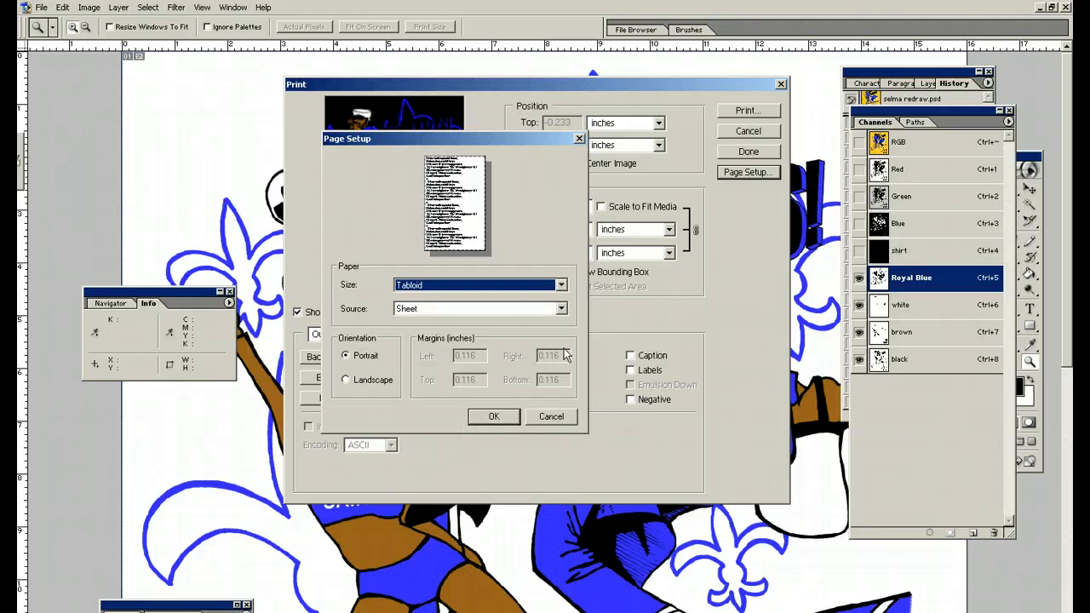
{"action": "left_click", "coordinate": [493, 416]}
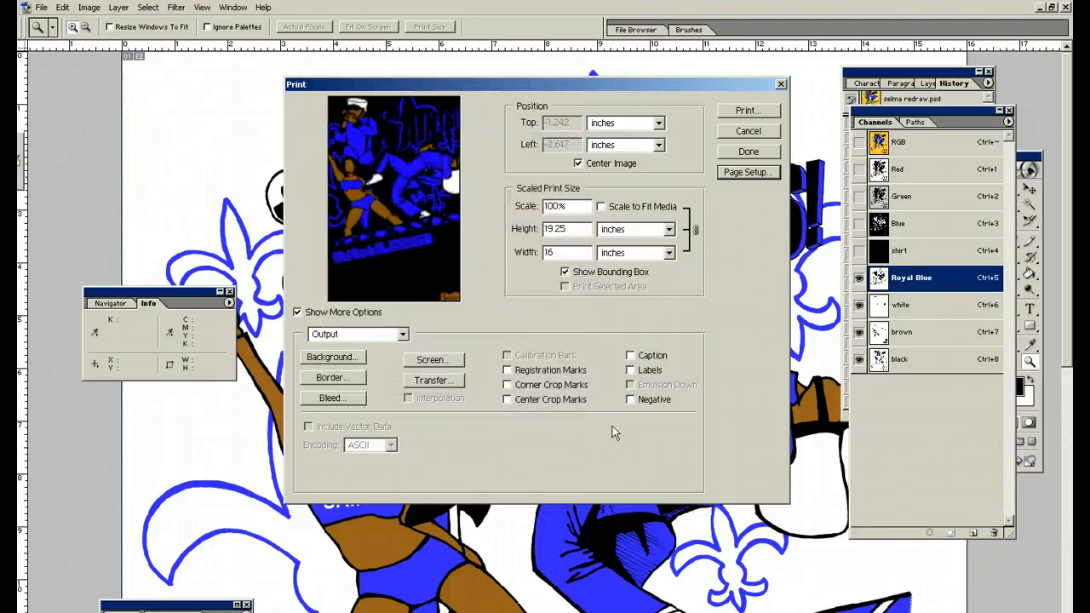
Turn off Center Image, enable Labels, Registration Marks and Center Crop Marks, then close
{"action": "left_click", "coordinate": [578, 163]}
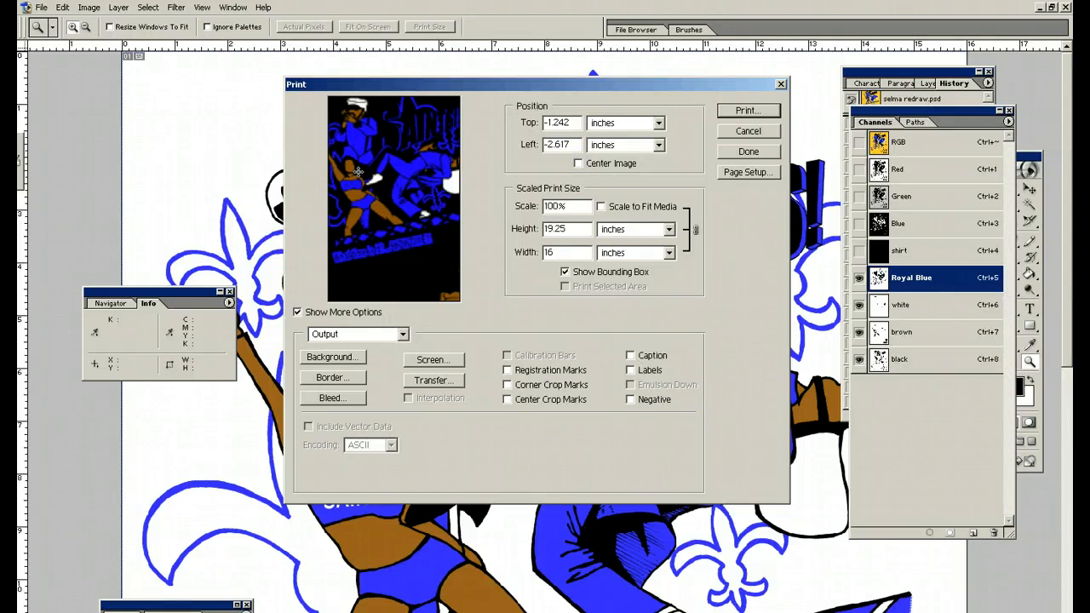
{"action": "mouse_move", "coordinate": [429, 199]}
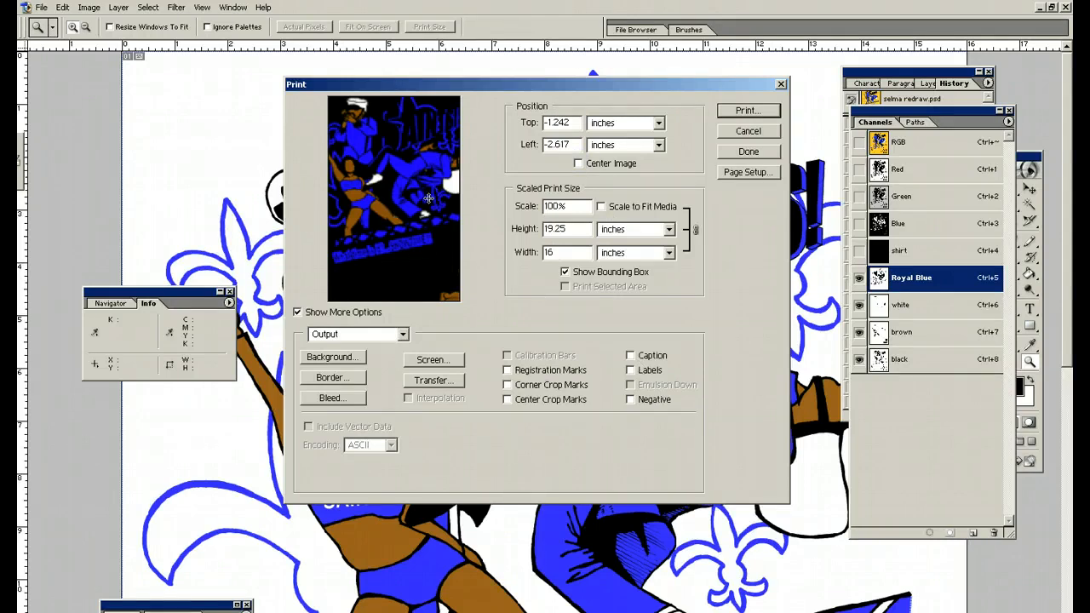
{"action": "mouse_move", "coordinate": [426, 155]}
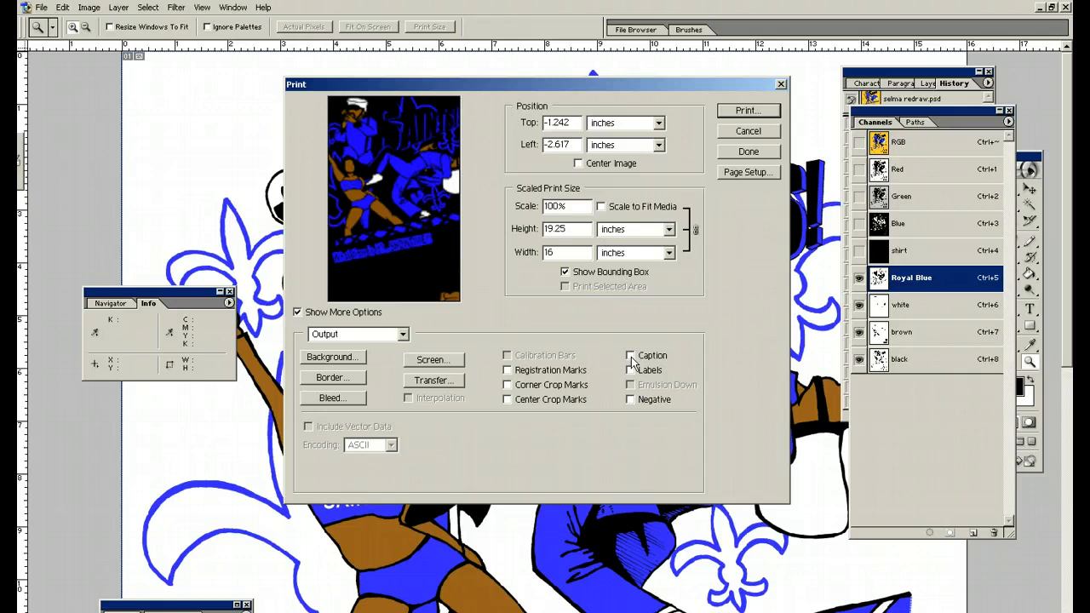
{"action": "left_click", "coordinate": [630, 370]}
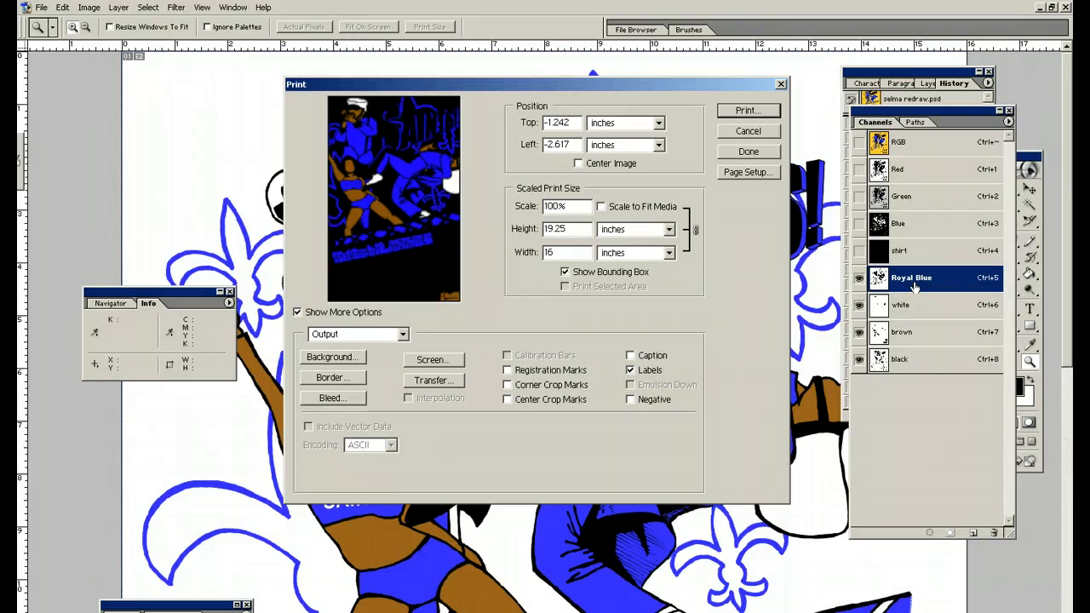
{"action": "mouse_move", "coordinate": [905, 302]}
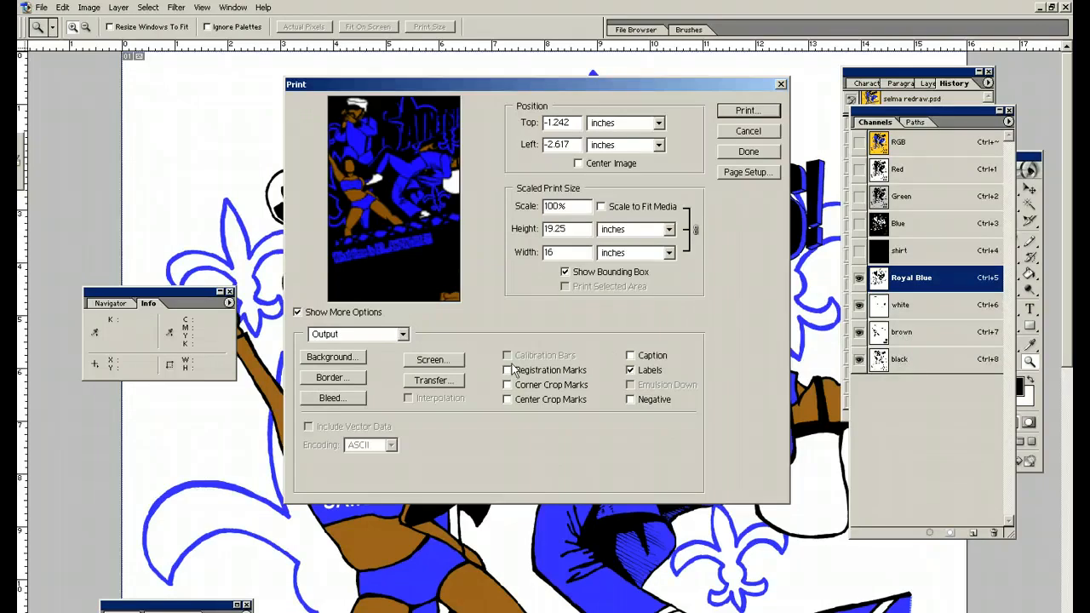
{"action": "left_click", "coordinate": [507, 370]}
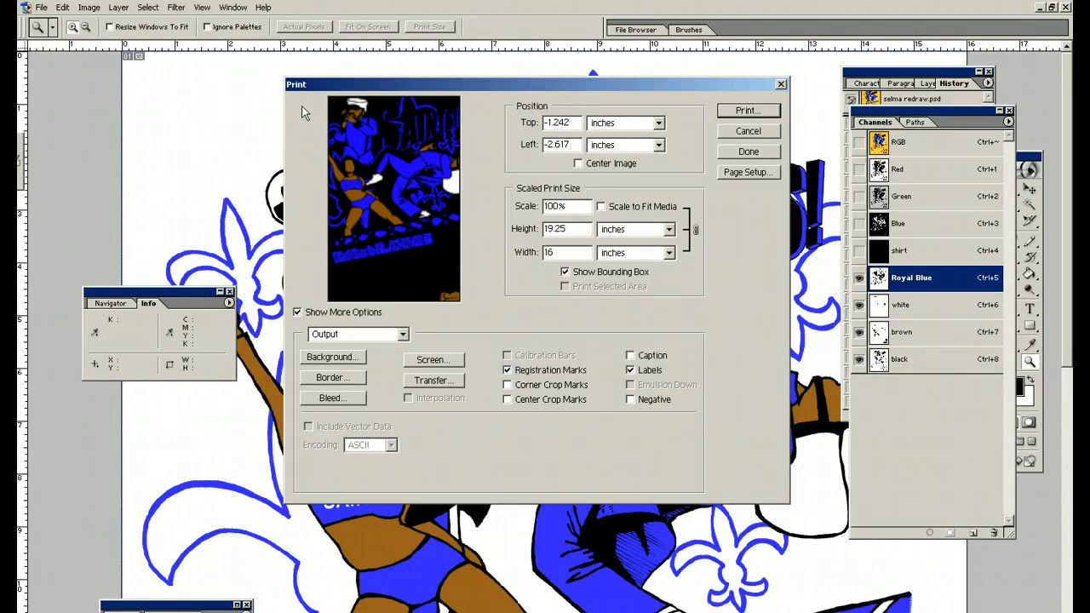
{"action": "mouse_move", "coordinate": [309, 296]}
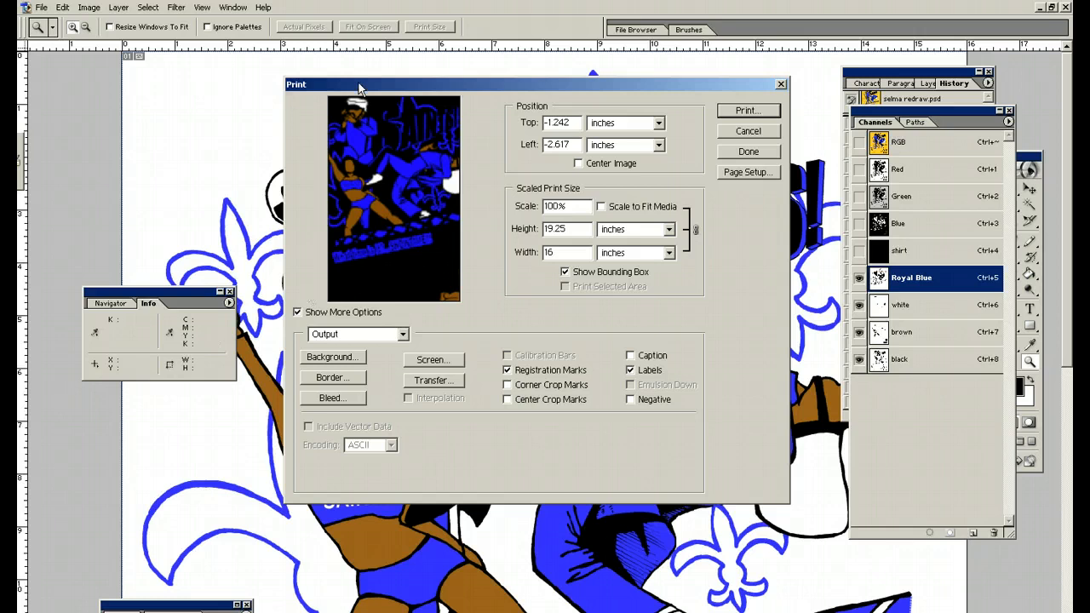
{"action": "mouse_move", "coordinate": [509, 187]}
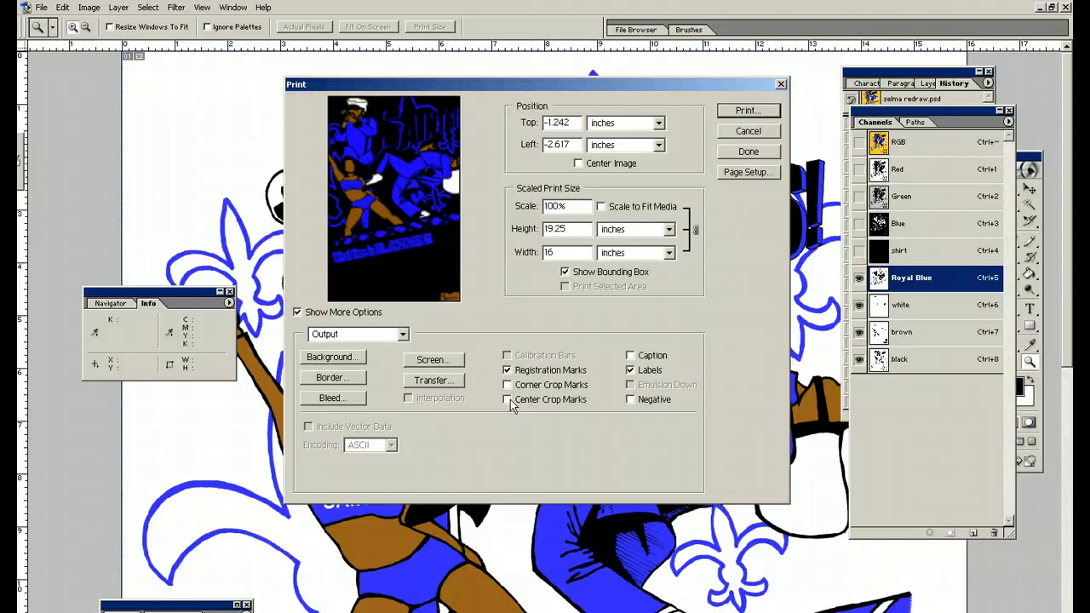
{"action": "left_click", "coordinate": [507, 399]}
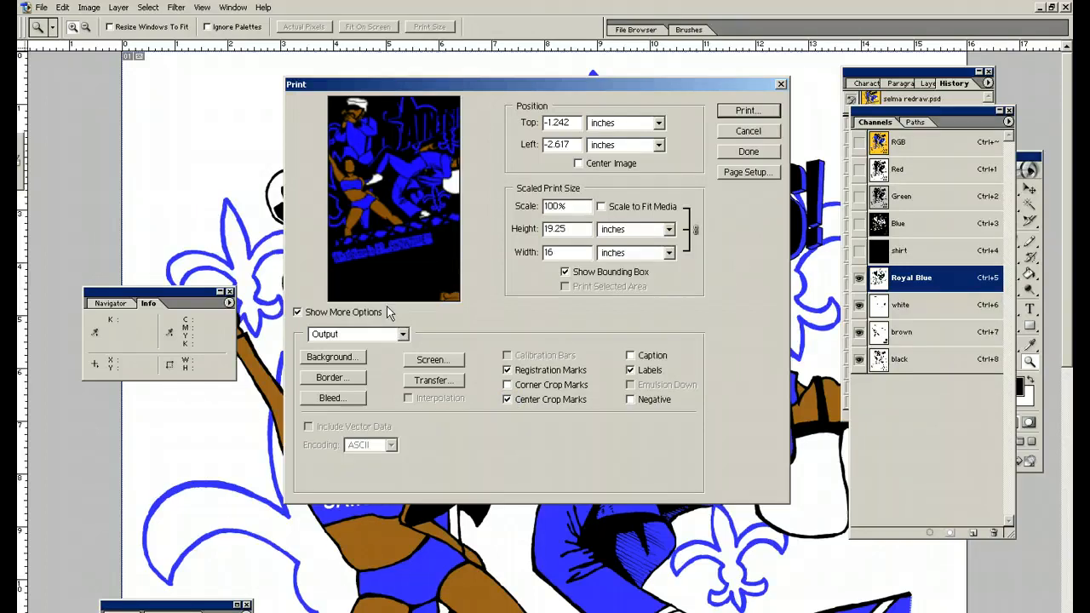
{"action": "mouse_move", "coordinate": [395, 91]}
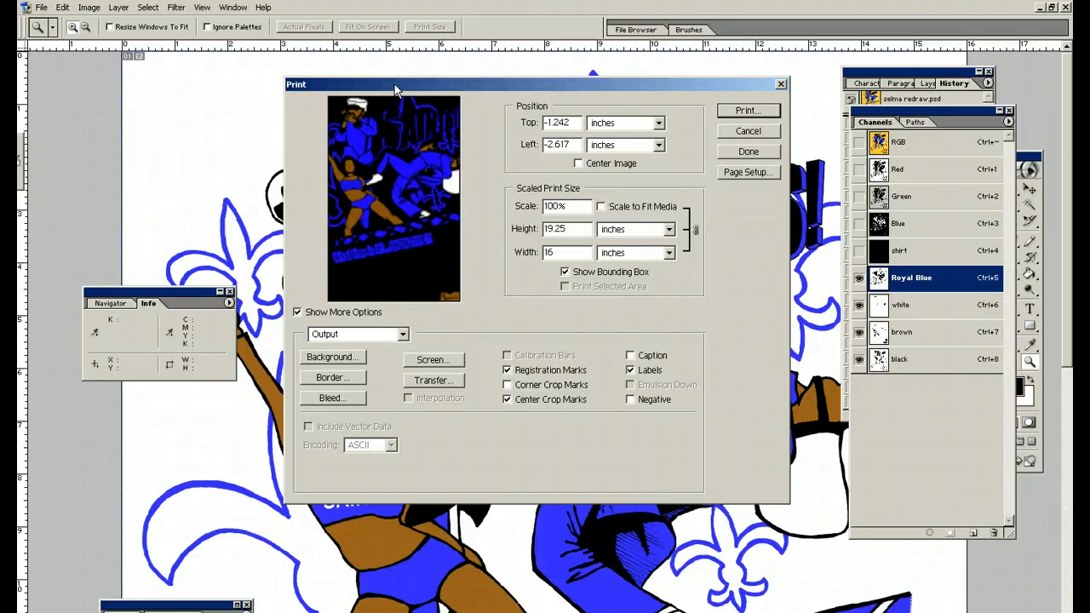
{"action": "mouse_move", "coordinate": [355, 191]}
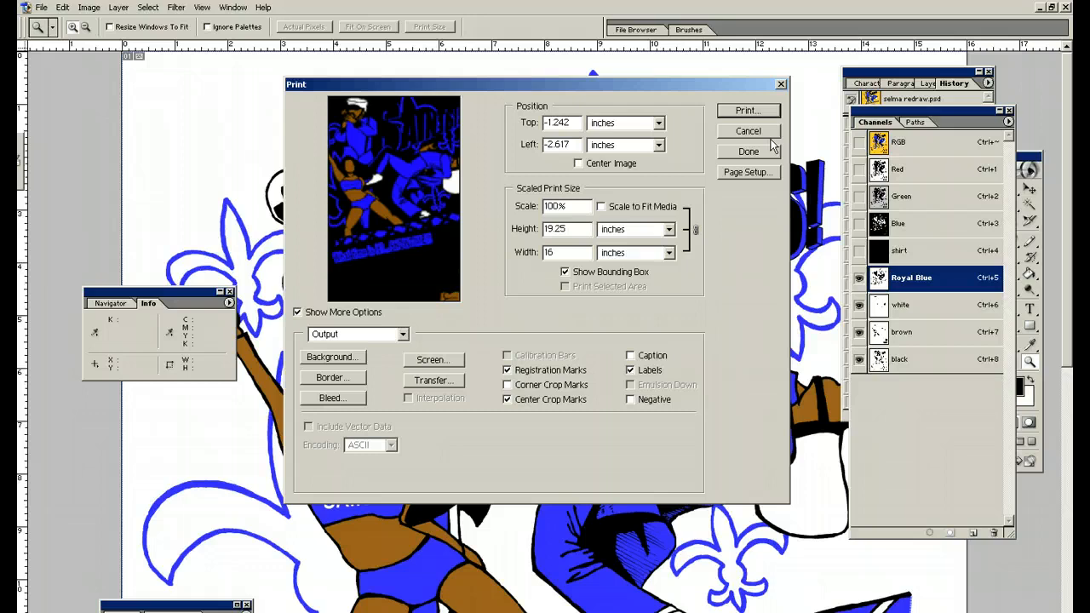
{"action": "left_click", "coordinate": [748, 152]}
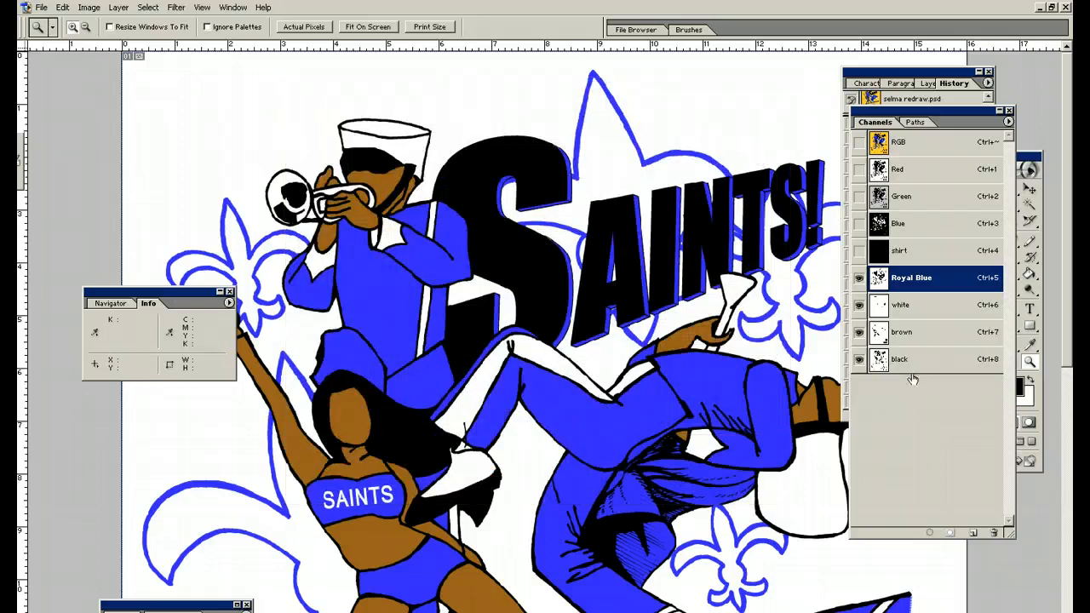
Resize the image to 12 inches wide at 300 ppi, keeping proportions constrained
{"action": "left_click", "coordinate": [89, 6]}
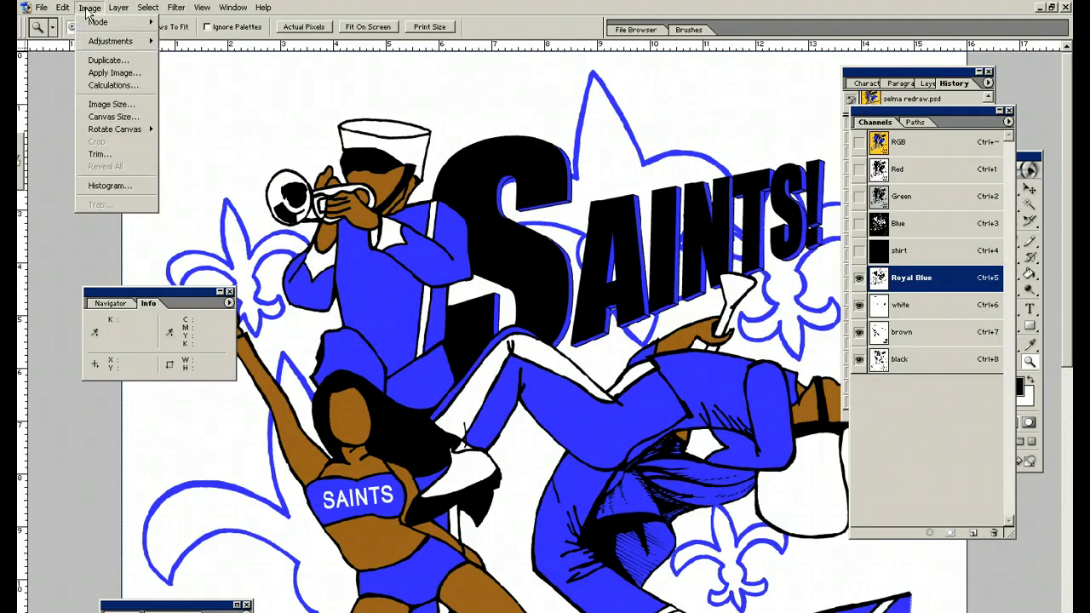
{"action": "mouse_move", "coordinate": [110, 104]}
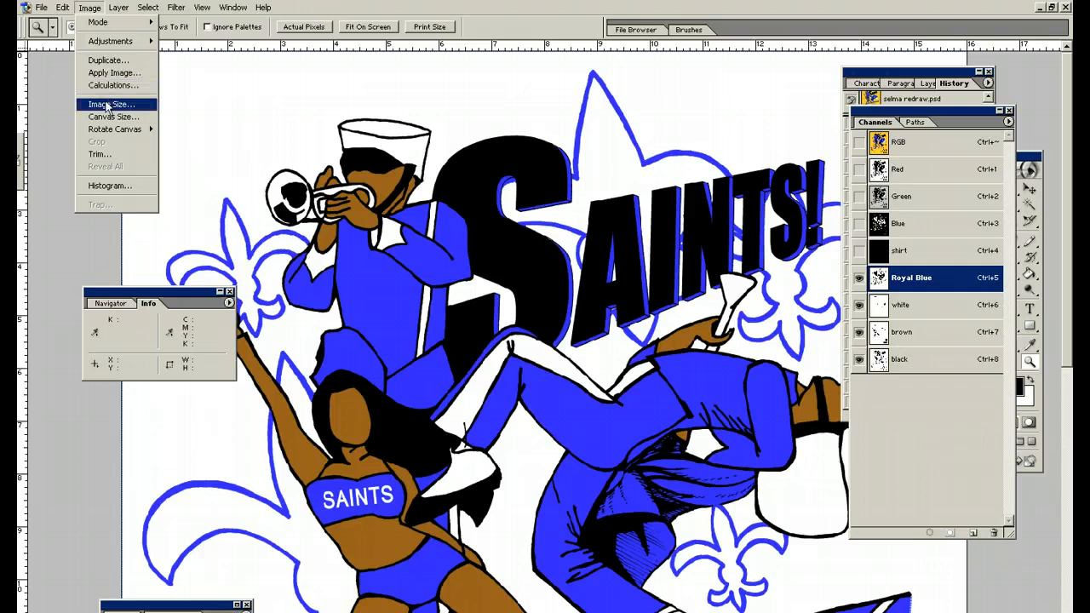
{"action": "left_click", "coordinate": [111, 104]}
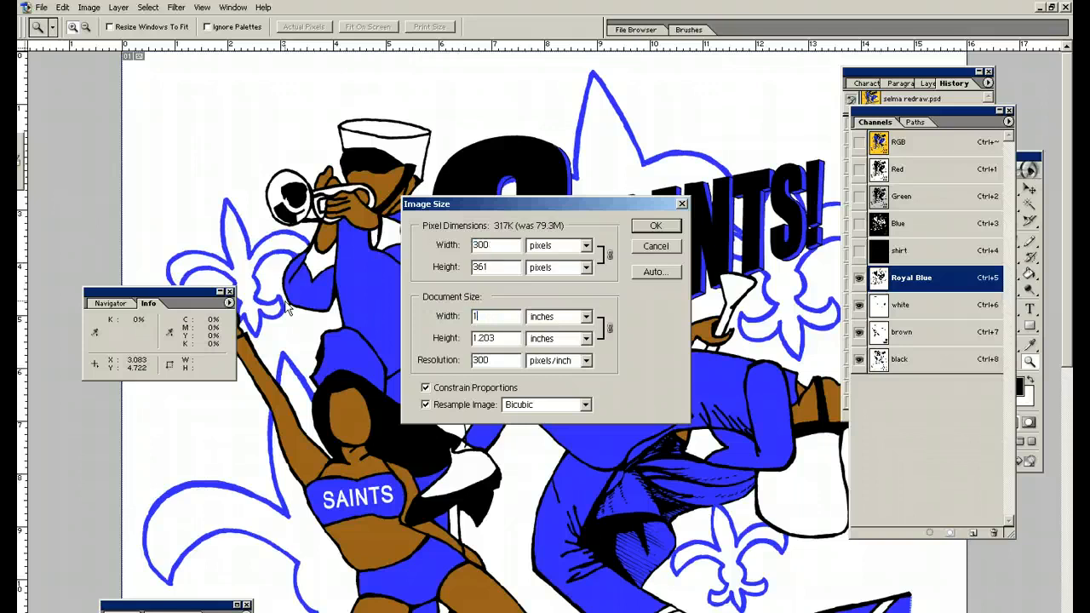
{"action": "type", "text": "12"}
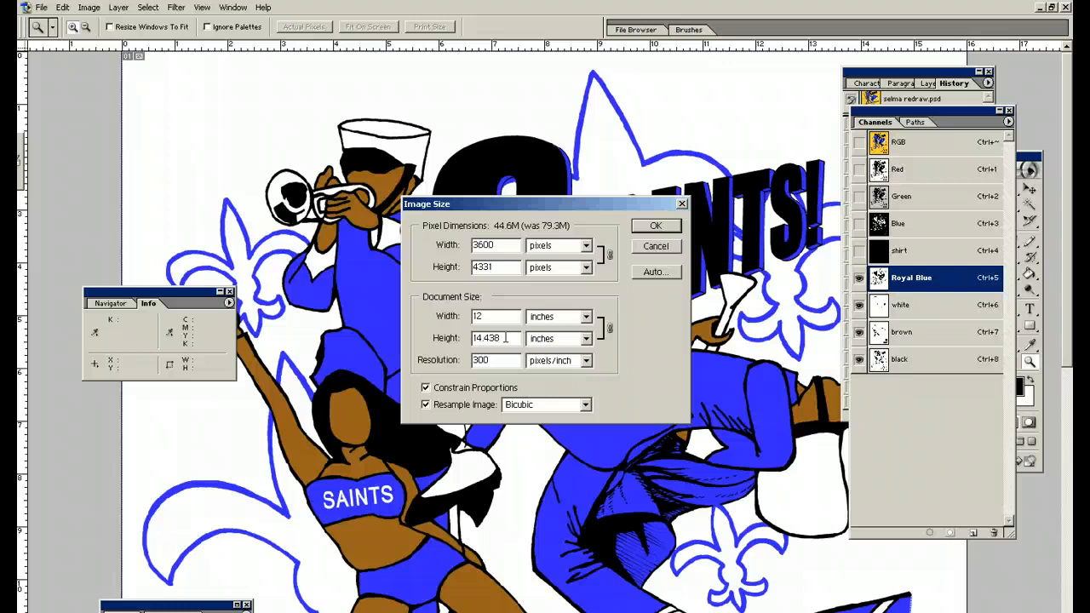
{"action": "left_click", "coordinate": [655, 226]}
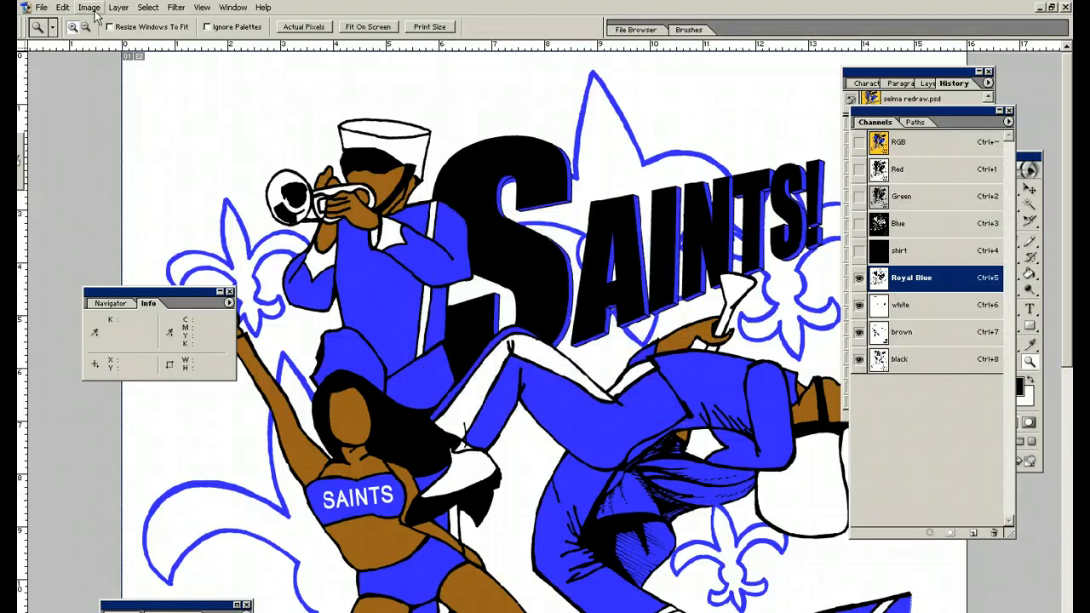
{"action": "left_click", "coordinate": [88, 7]}
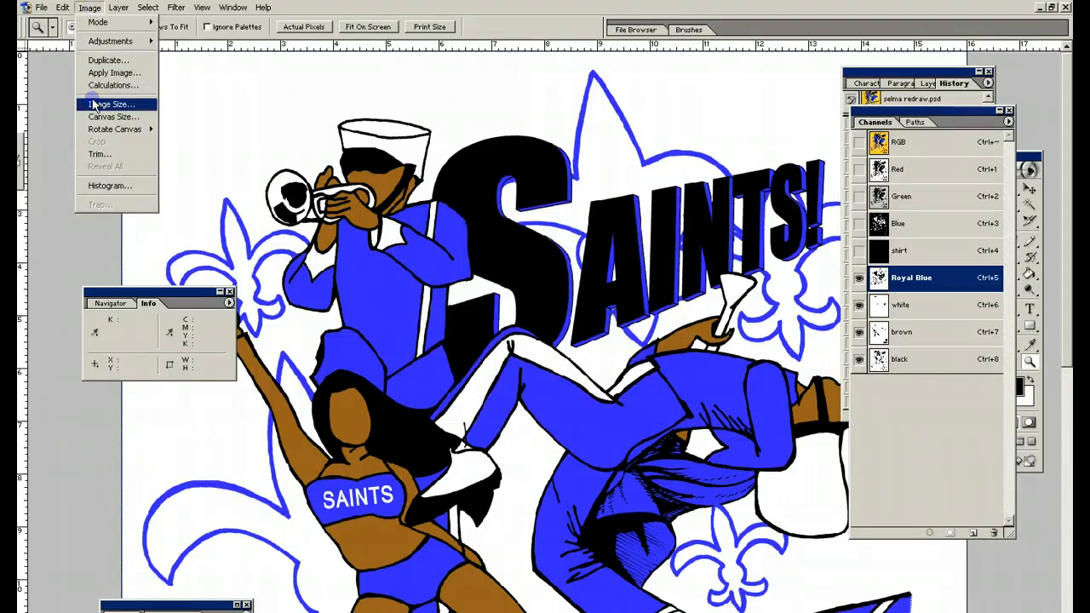
{"action": "left_click", "coordinate": [111, 104]}
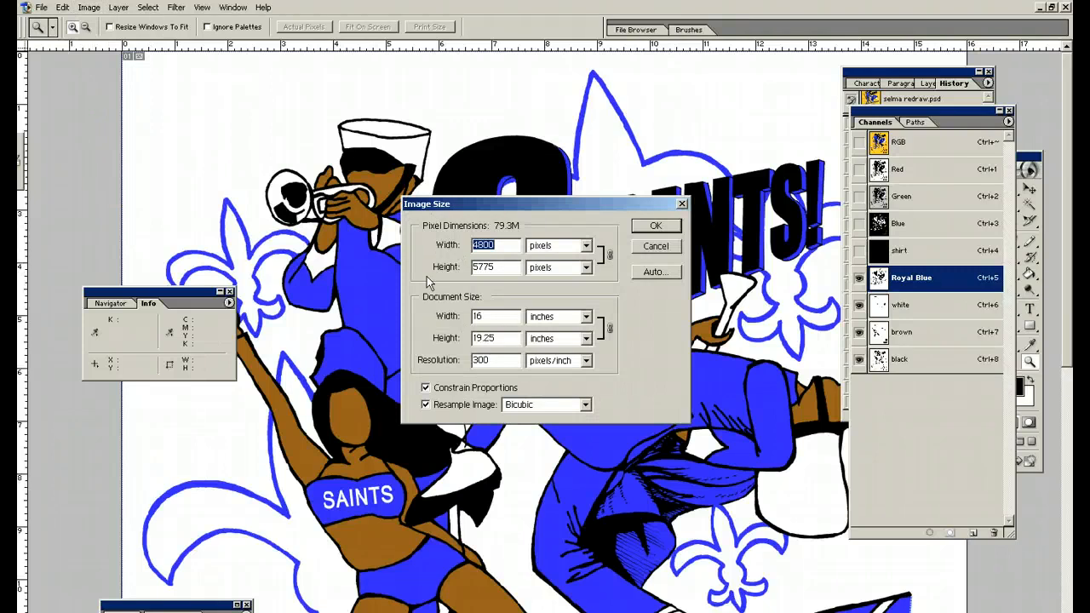
{"action": "mouse_move", "coordinate": [498, 361]}
{"action": "type", "text": "12"}
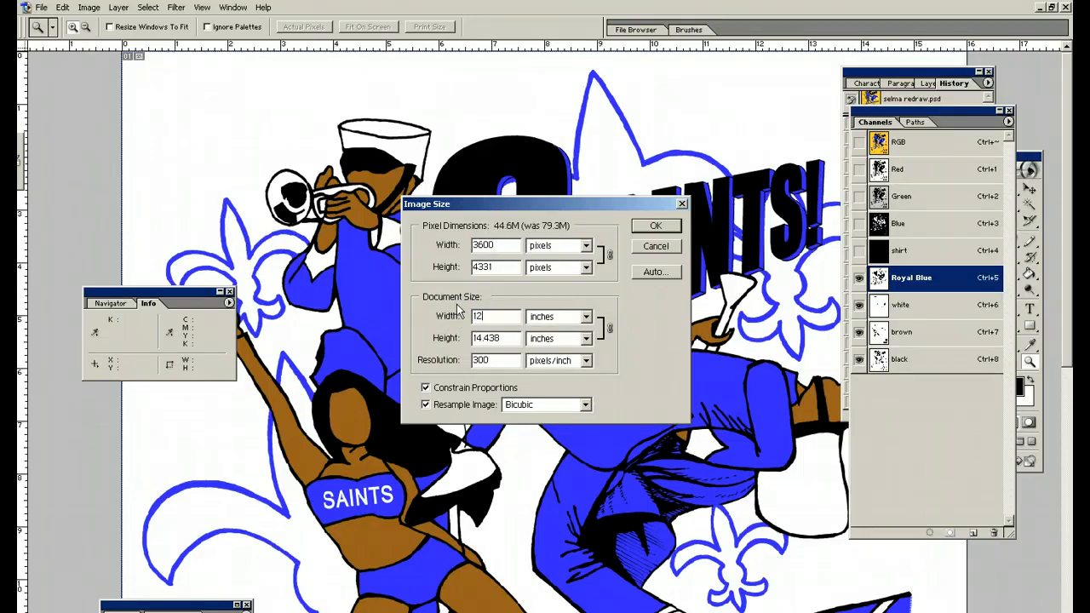
{"action": "mouse_move", "coordinate": [510, 393]}
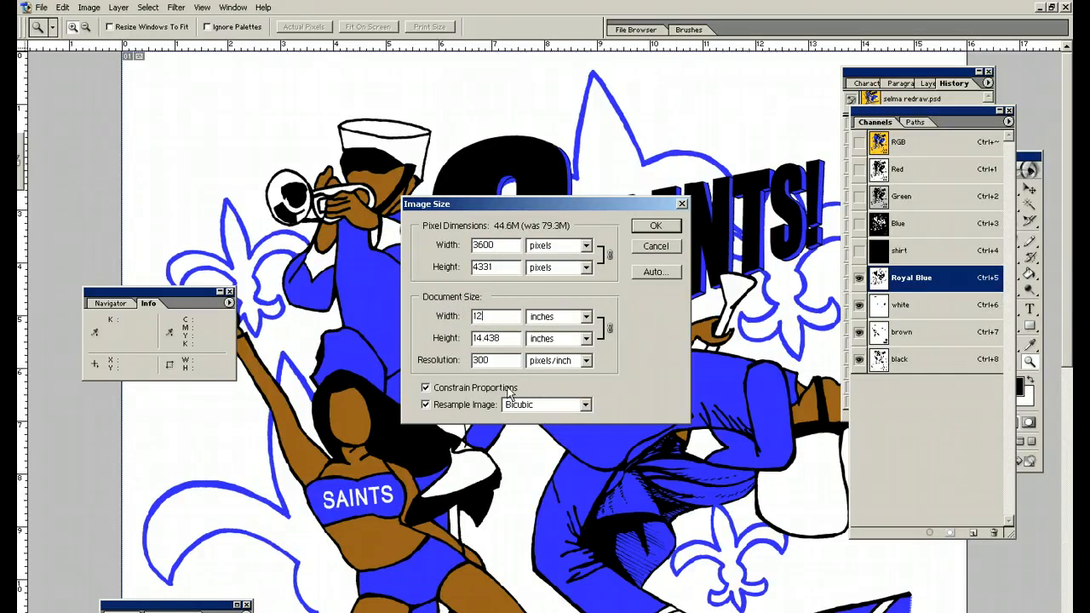
{"action": "left_click", "coordinate": [655, 226]}
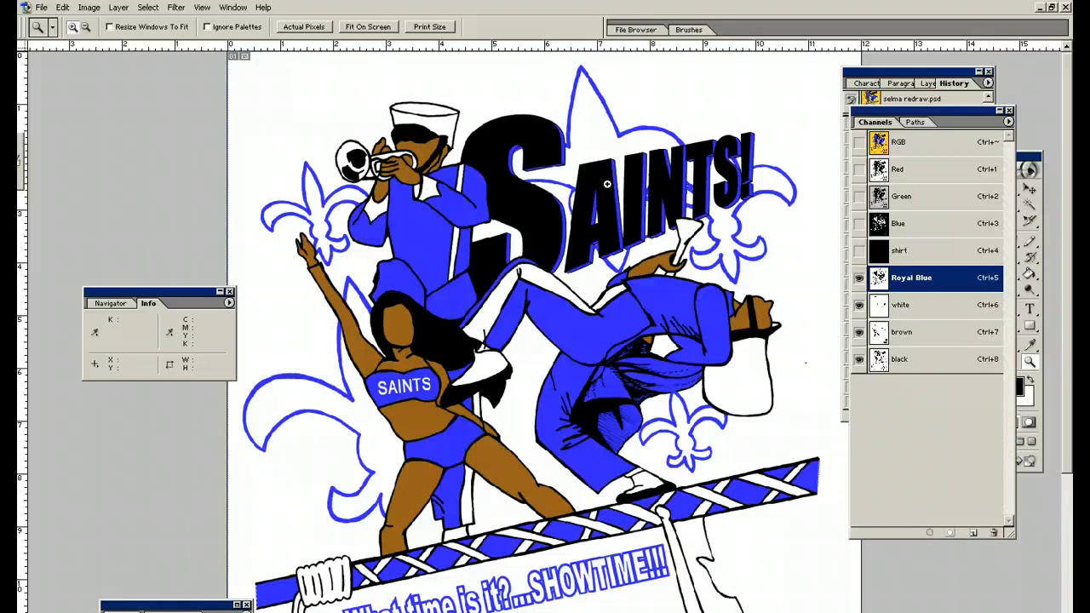
Reopen Print with Preview and turn Center Image back on
{"action": "left_click", "coordinate": [41, 7]}
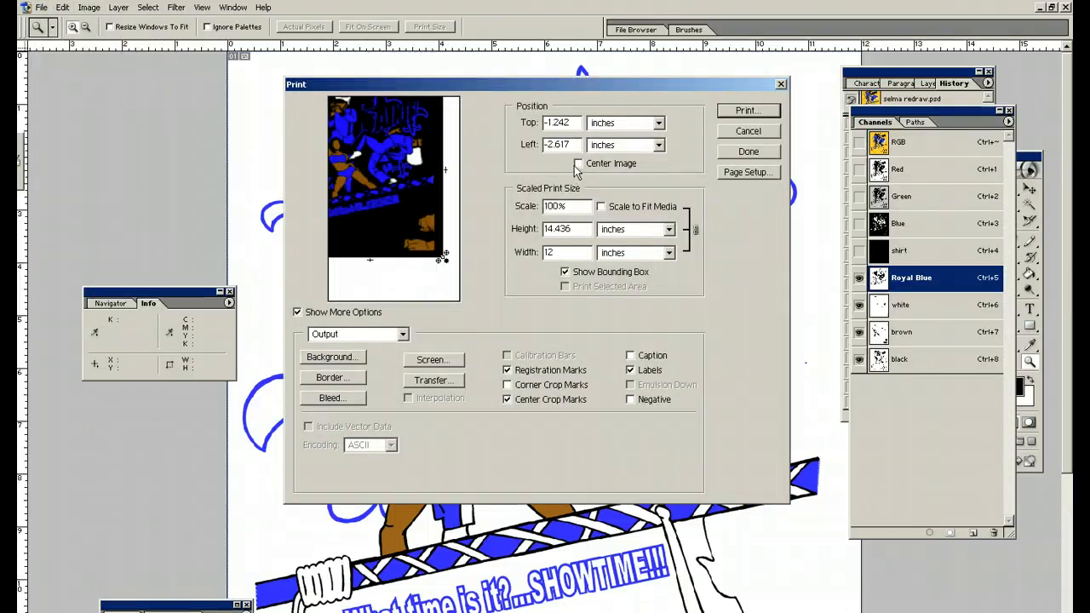
{"action": "left_click", "coordinate": [578, 163]}
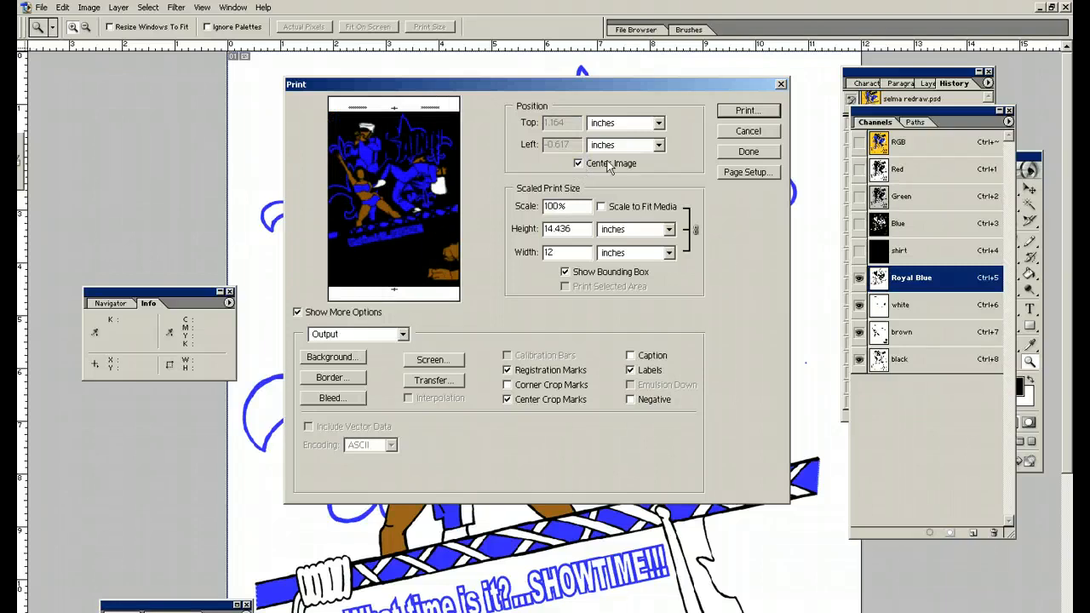
{"action": "mouse_move", "coordinate": [612, 163]}
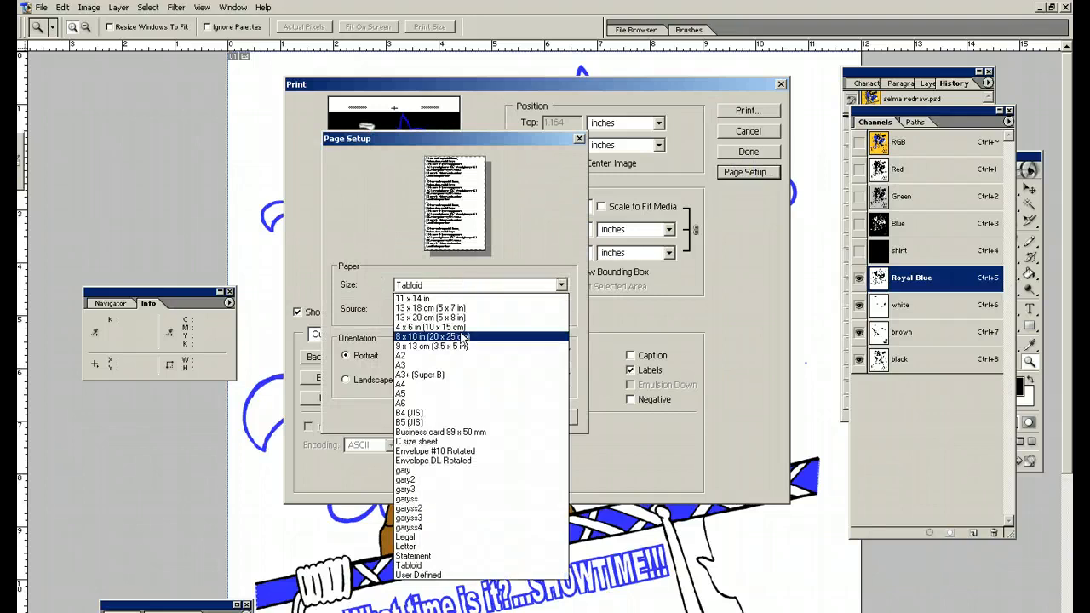
Choose A3+ (Super B) as the paper size and confirm
{"action": "left_click", "coordinate": [411, 375]}
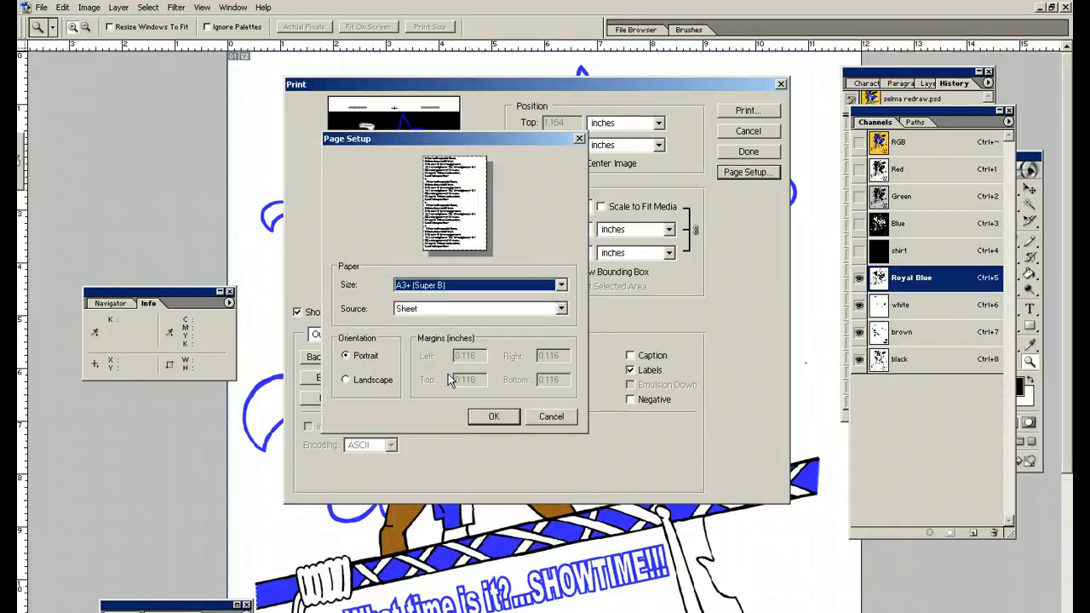
{"action": "left_click", "coordinate": [494, 416]}
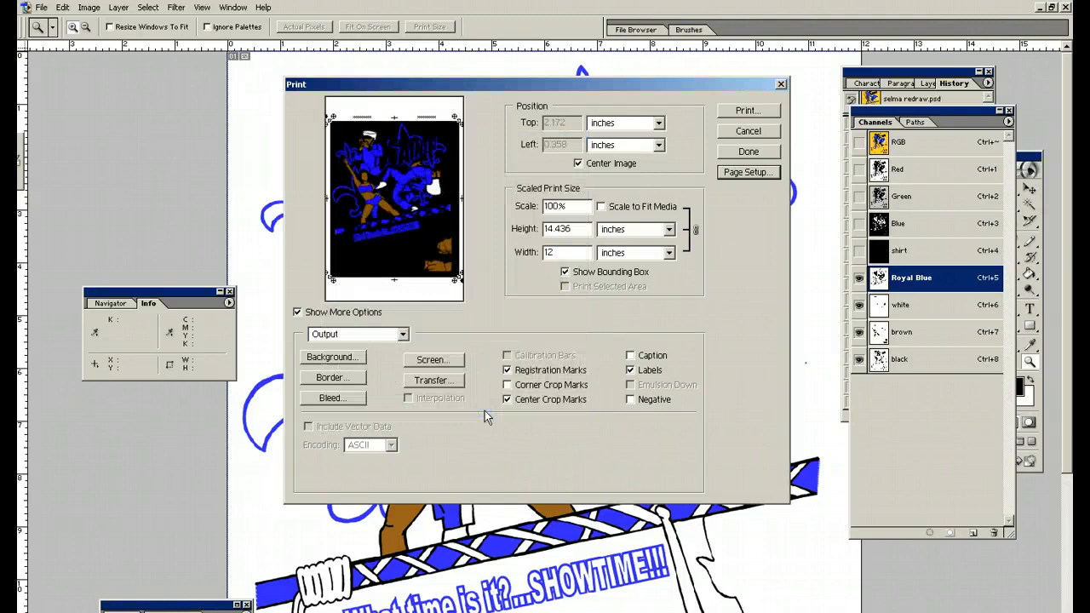
{"action": "mouse_move", "coordinate": [481, 385]}
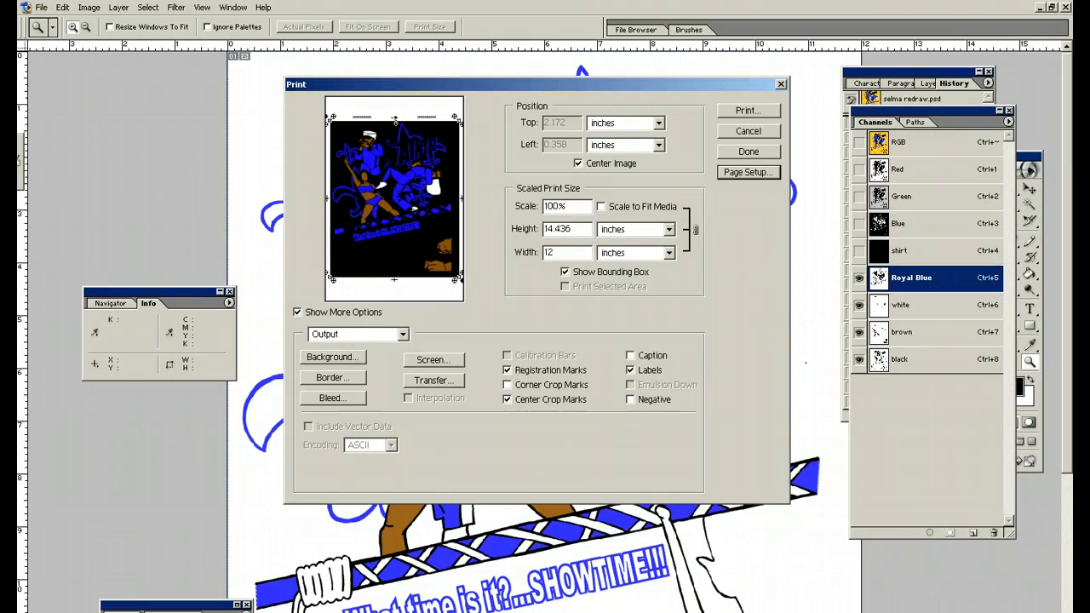
{"action": "mouse_move", "coordinate": [434, 119]}
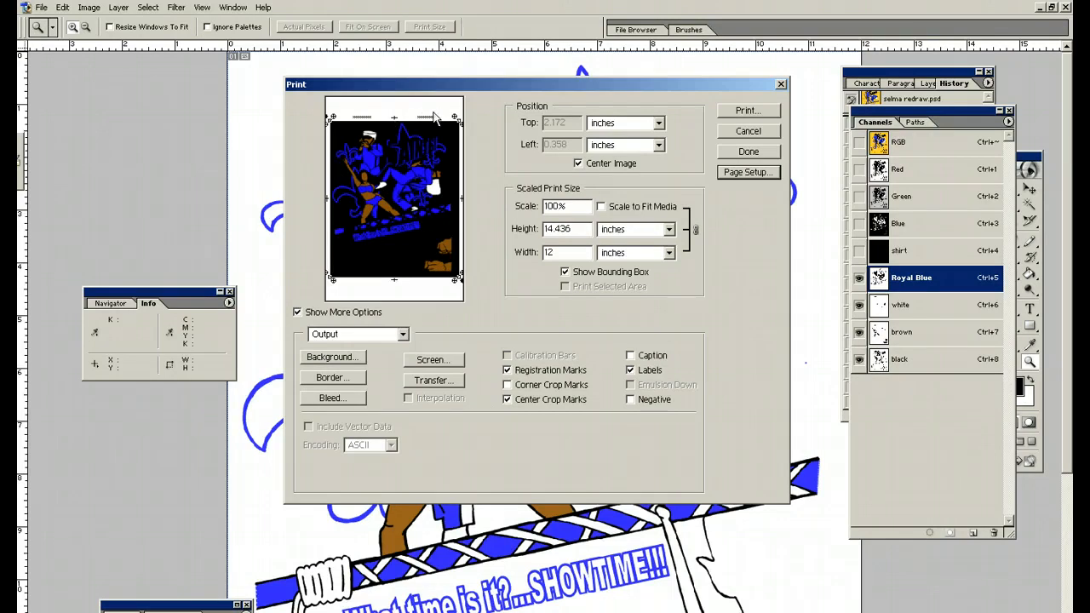
{"action": "mouse_move", "coordinate": [402, 294]}
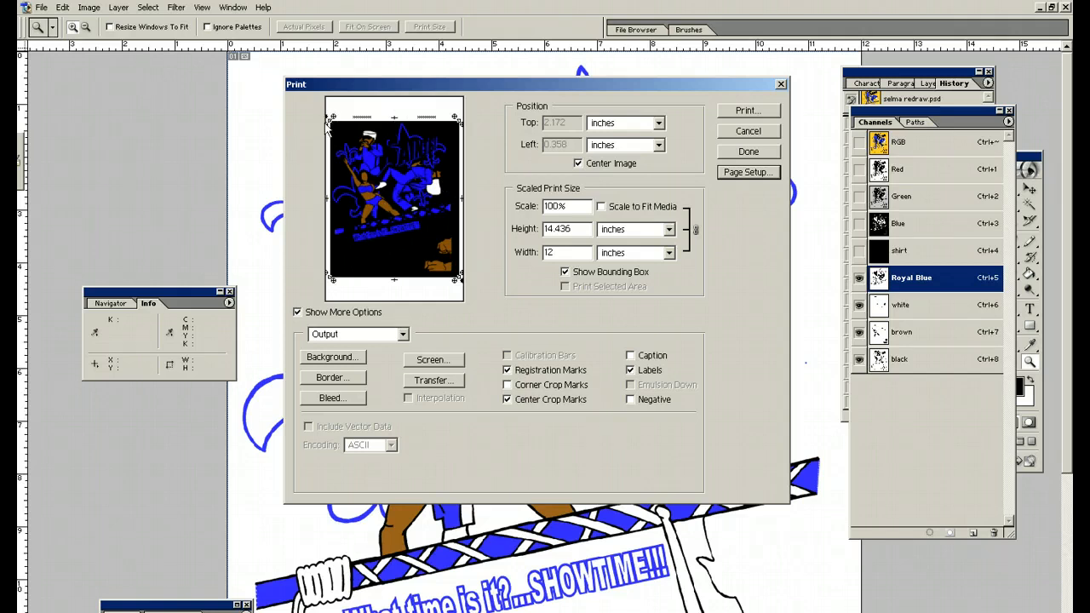
{"action": "mouse_move", "coordinate": [463, 297]}
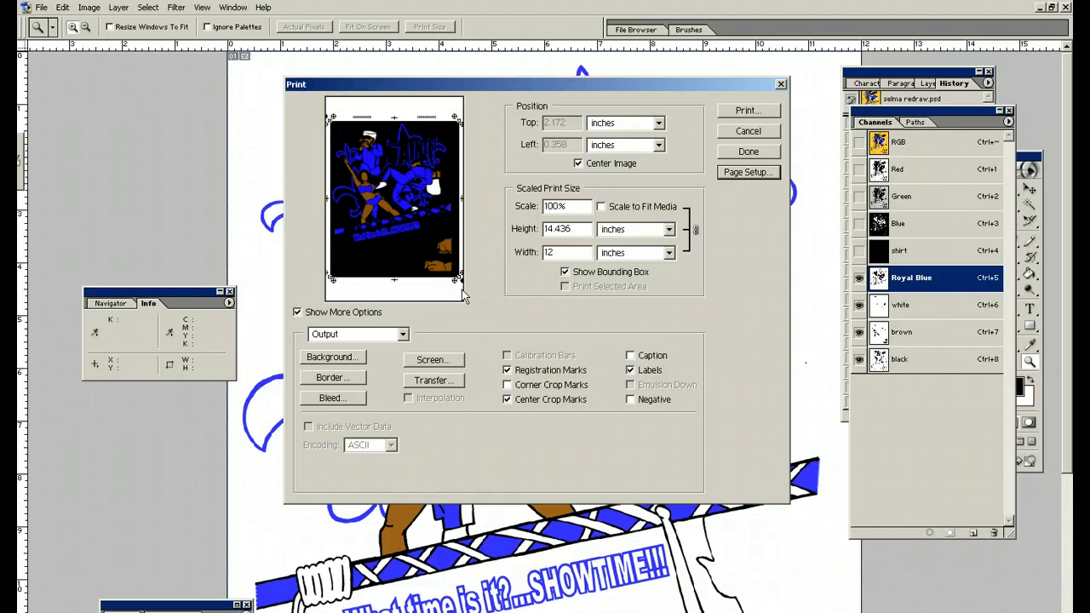
{"action": "mouse_move", "coordinate": [464, 293]}
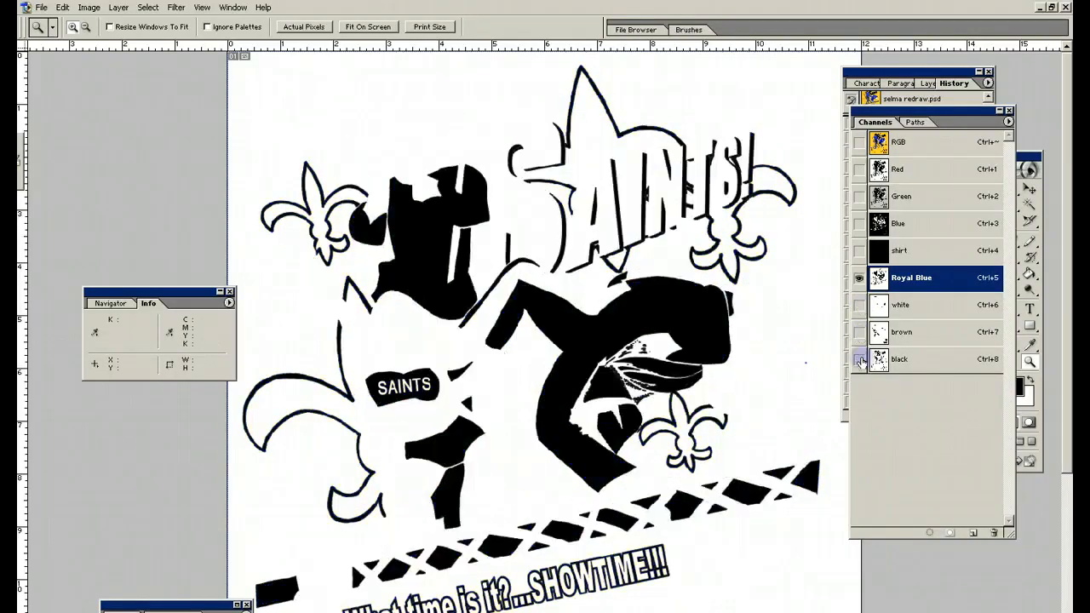
Show the Royal Blue, white, brown and black spot channels together
{"action": "left_click", "coordinate": [902, 304]}
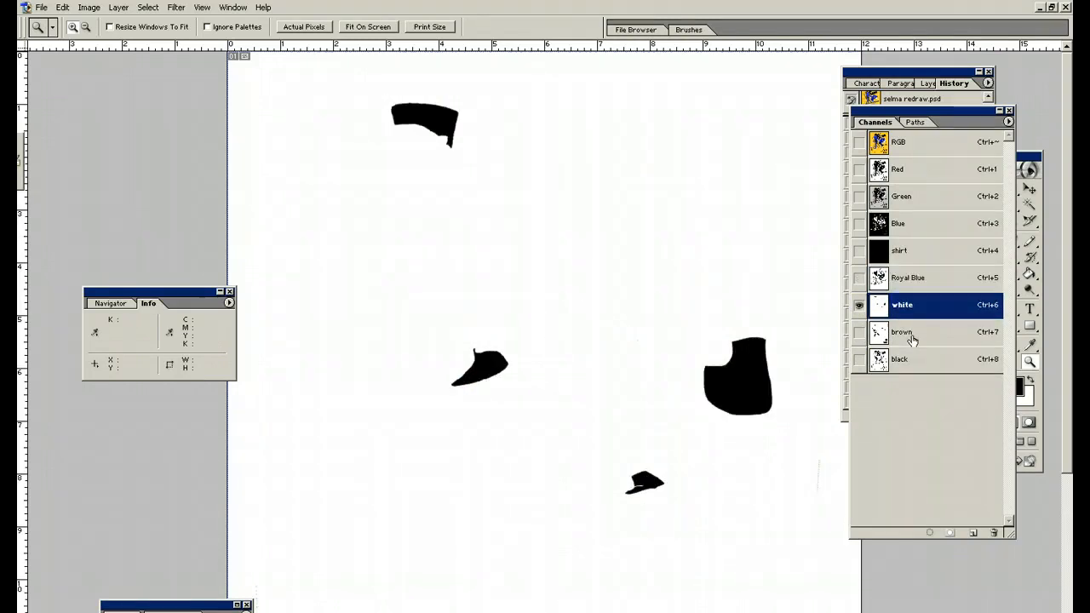
{"action": "left_click", "coordinate": [900, 358]}
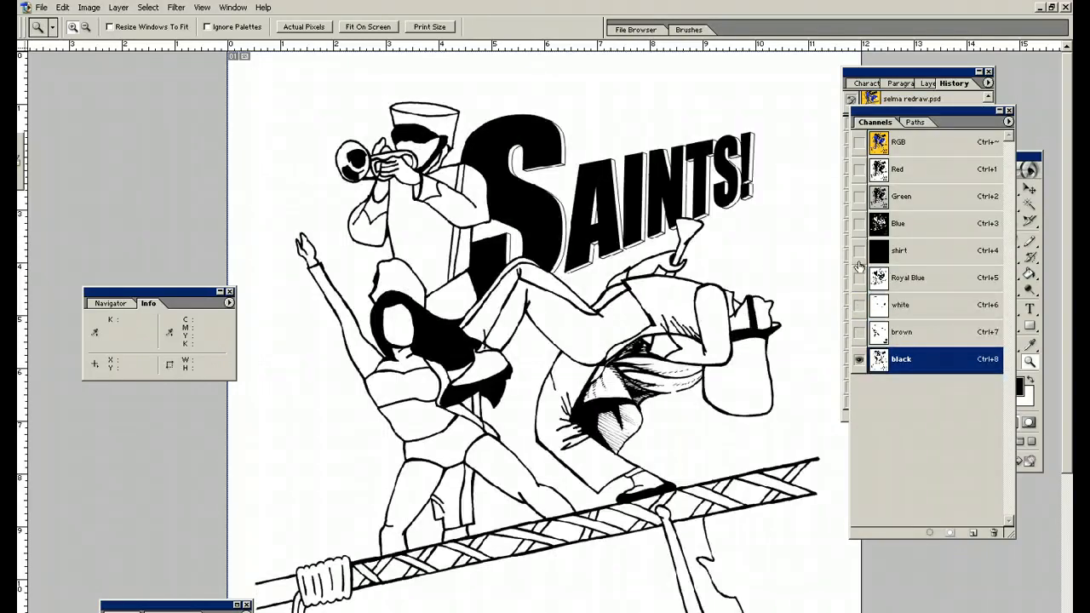
{"action": "left_click", "coordinate": [859, 278]}
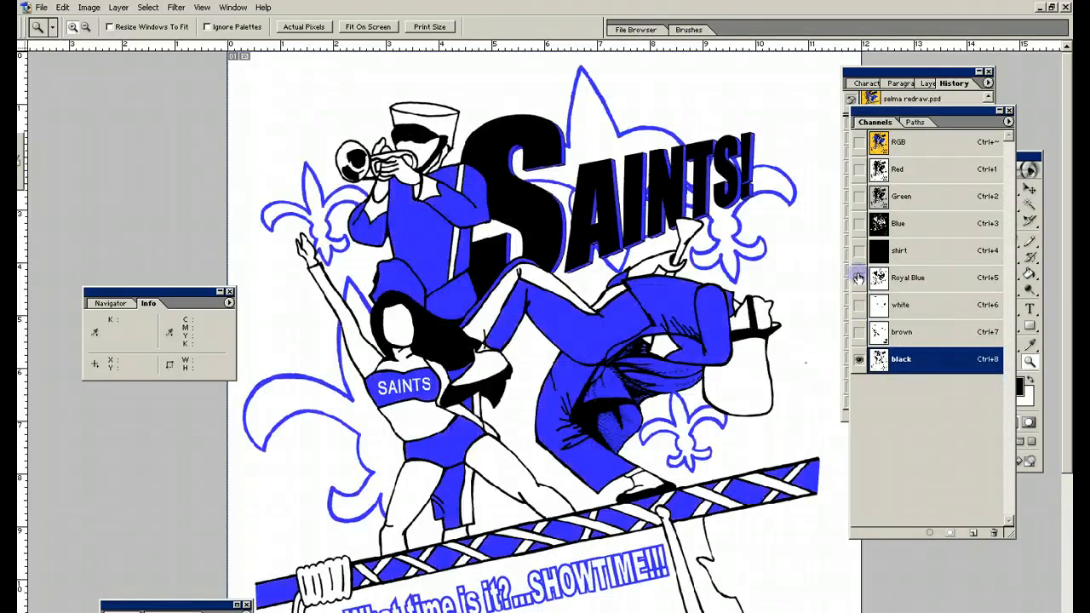
{"action": "left_click", "coordinate": [858, 333]}
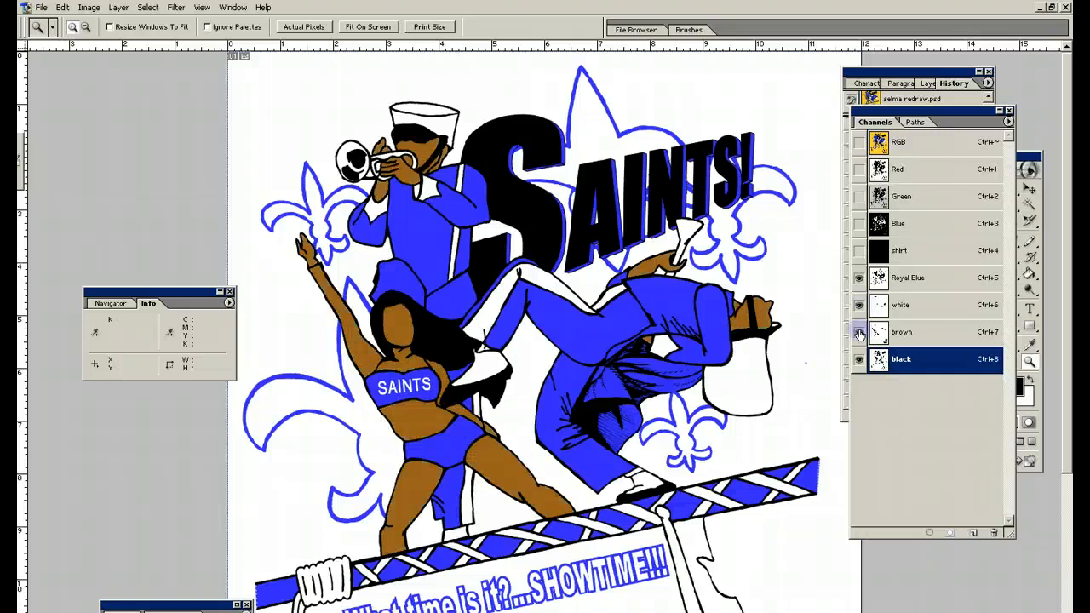
{"action": "left_click", "coordinate": [858, 332]}
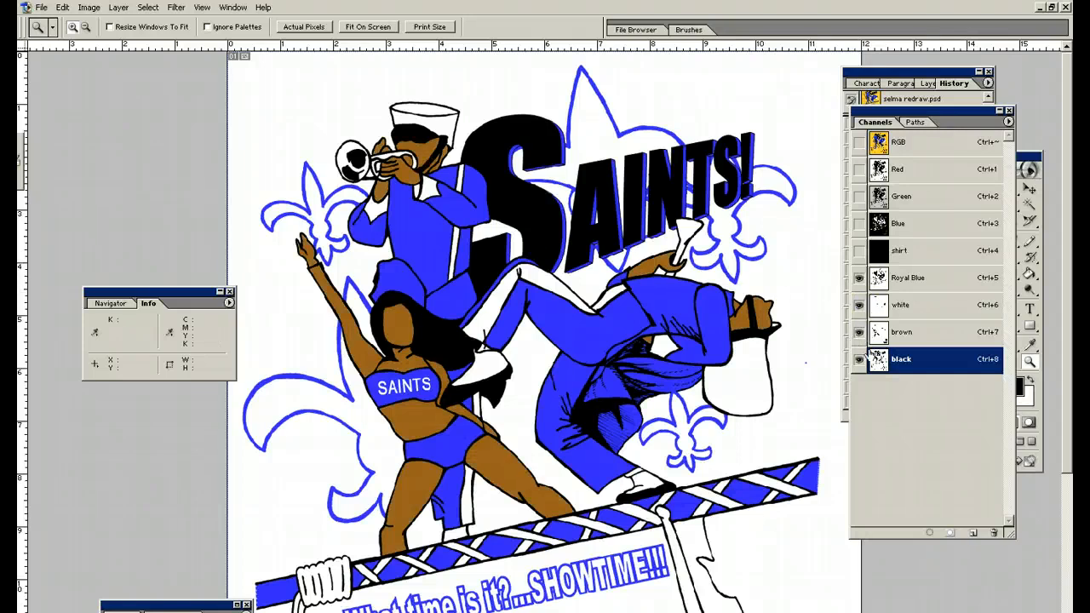
{"action": "mouse_move", "coordinate": [859, 251]}
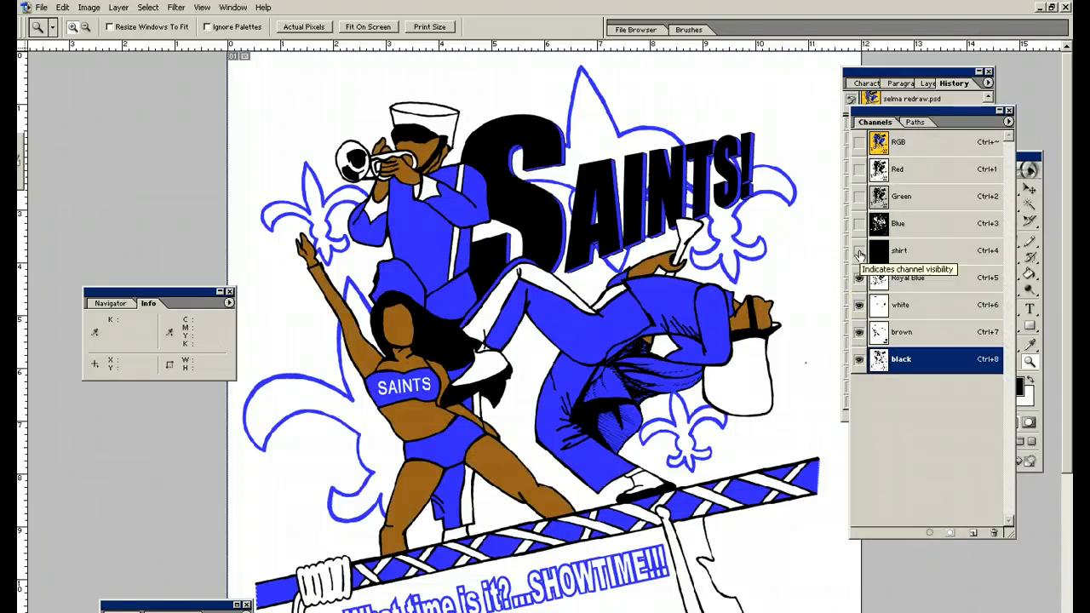
Toggle the shirt channel on to preview it, then leave it hidden
{"action": "left_click", "coordinate": [859, 251]}
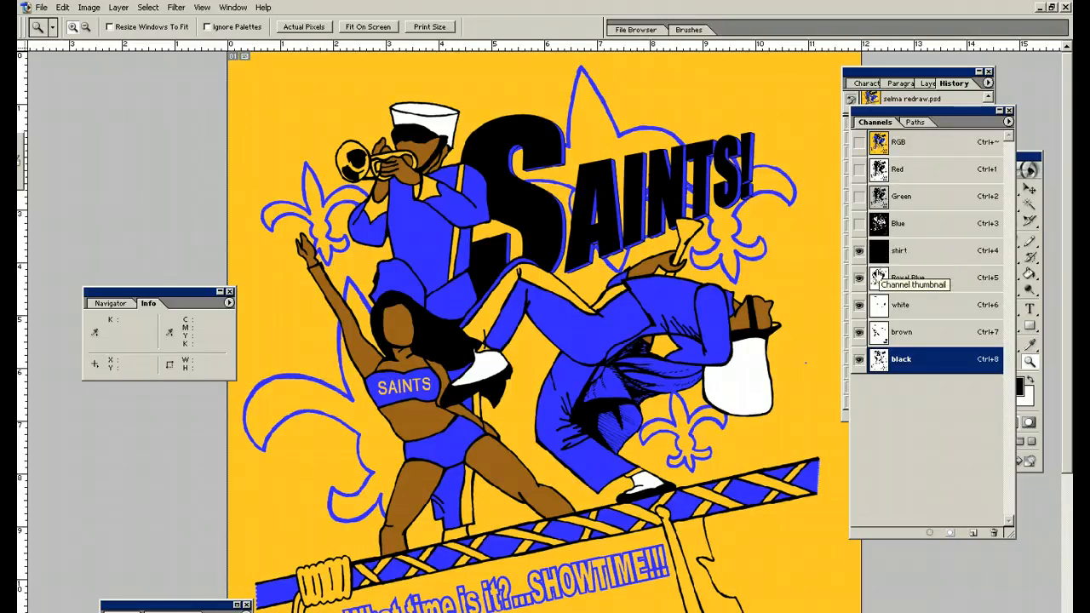
{"action": "left_click", "coordinate": [858, 250]}
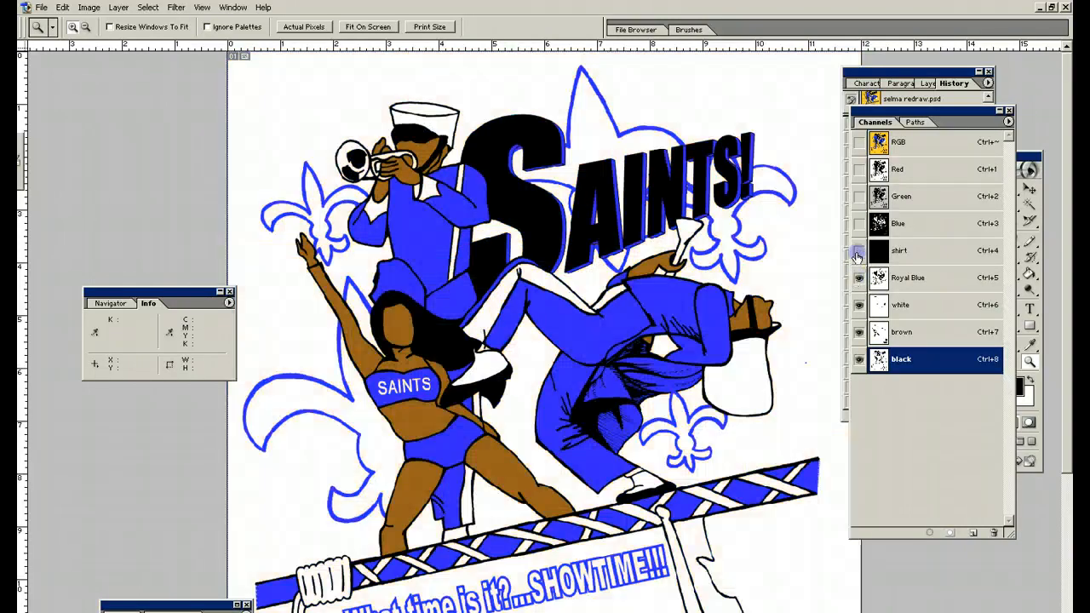
{"action": "left_click", "coordinate": [858, 250]}
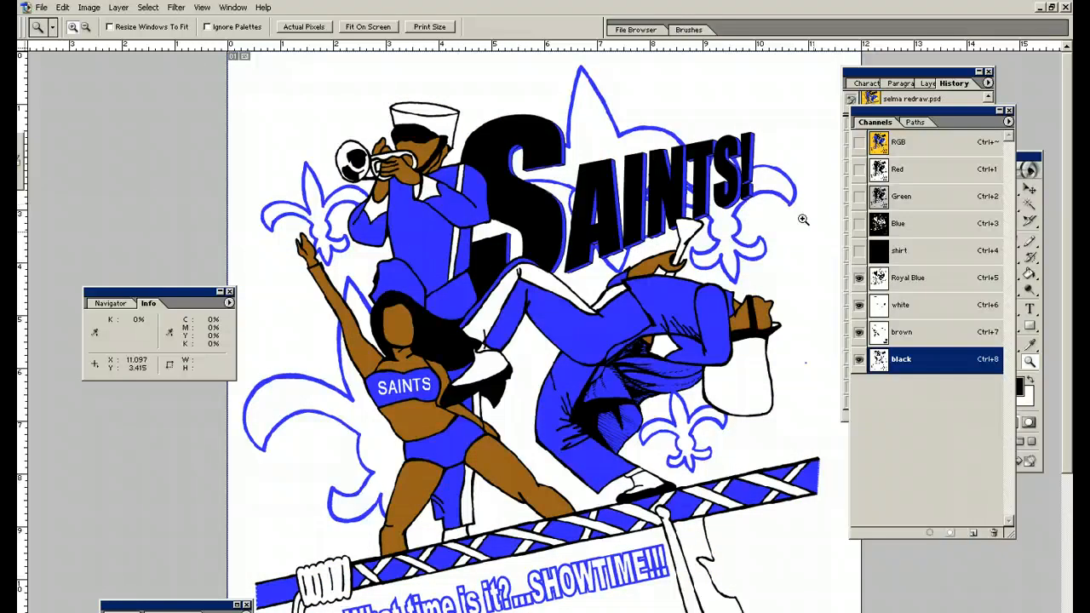
{"action": "mouse_move", "coordinate": [784, 227]}
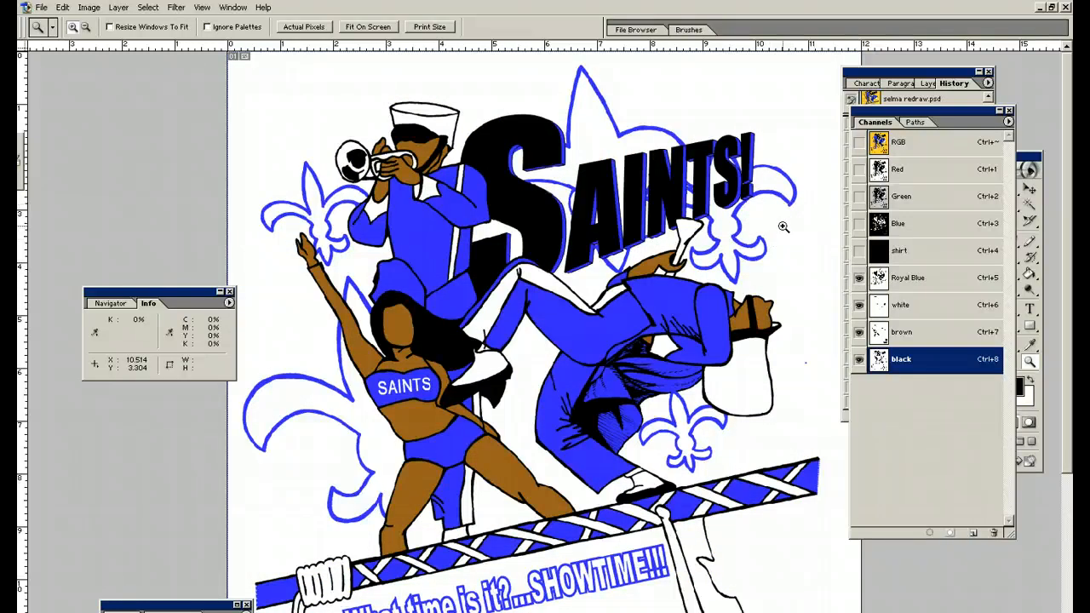
{"action": "mouse_move", "coordinate": [819, 264]}
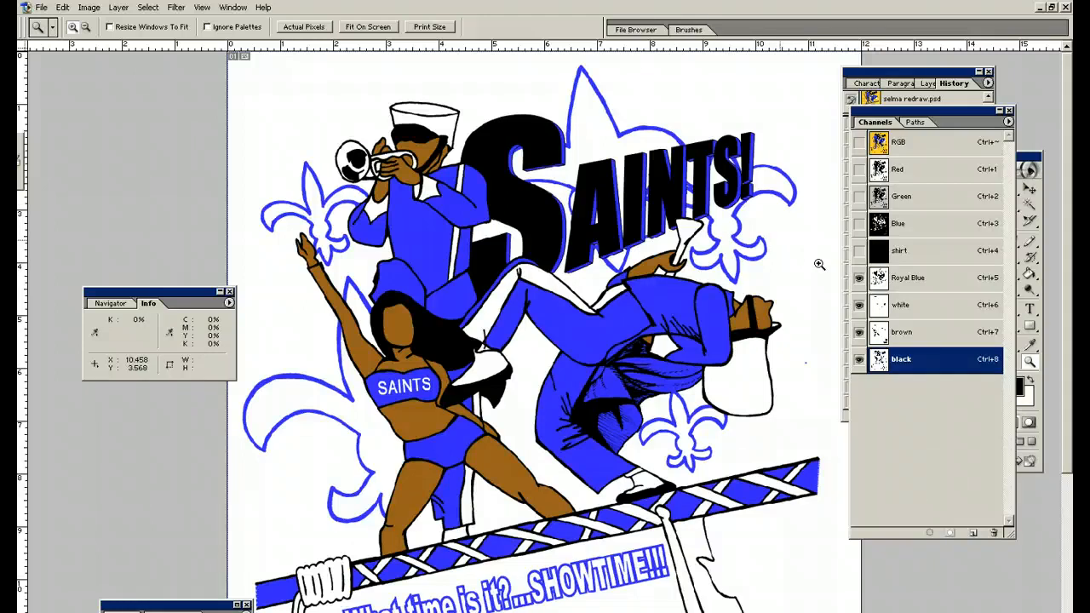
{"action": "mouse_move", "coordinate": [494, 12]}
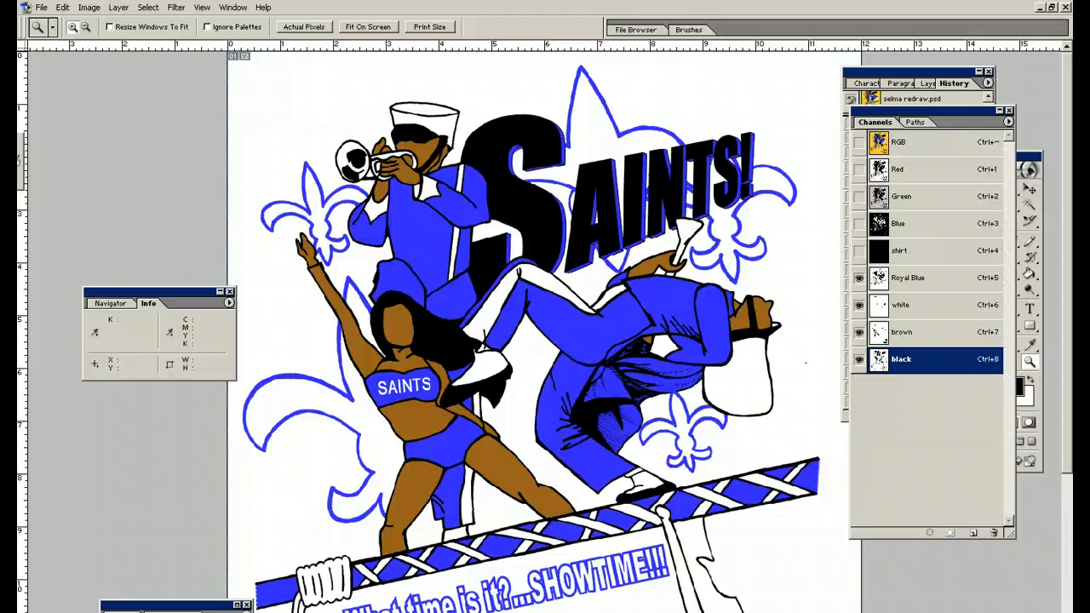
{"action": "mouse_move", "coordinate": [489, 53]}
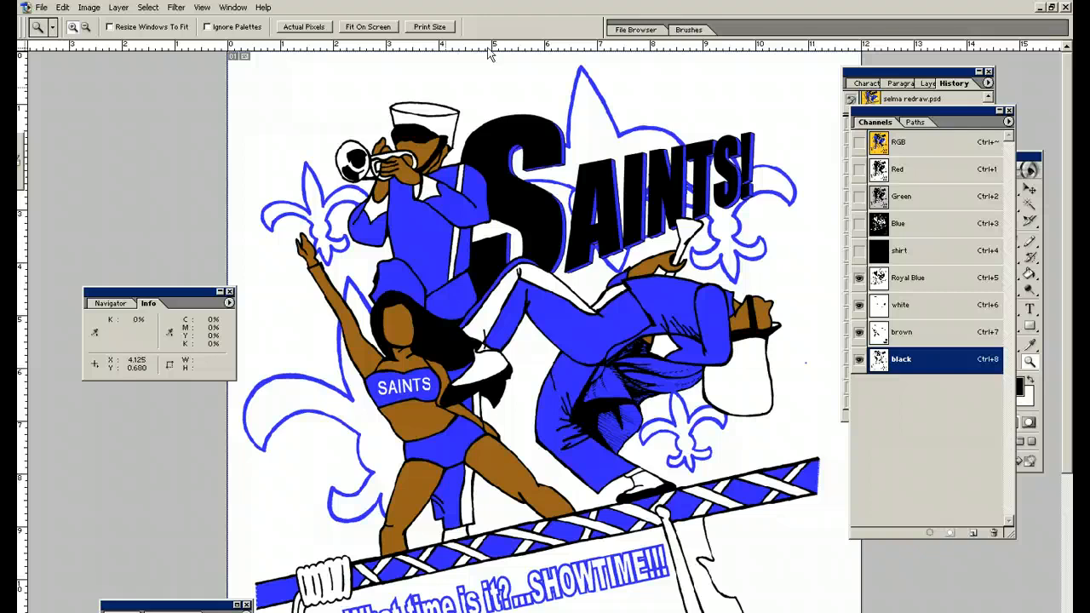